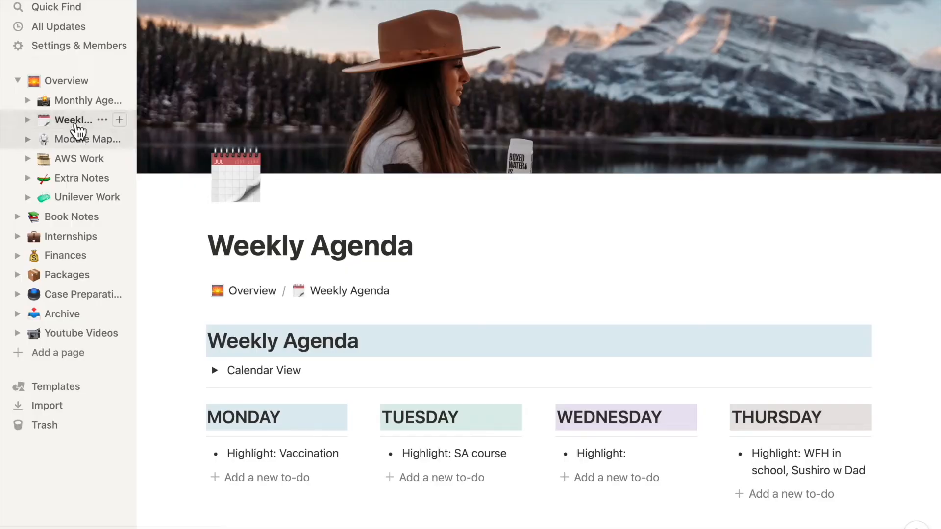
# - Collapse Overview in the sidebar and clear 'Vaccination' from Monday's highlight
pyautogui.click(18, 80)
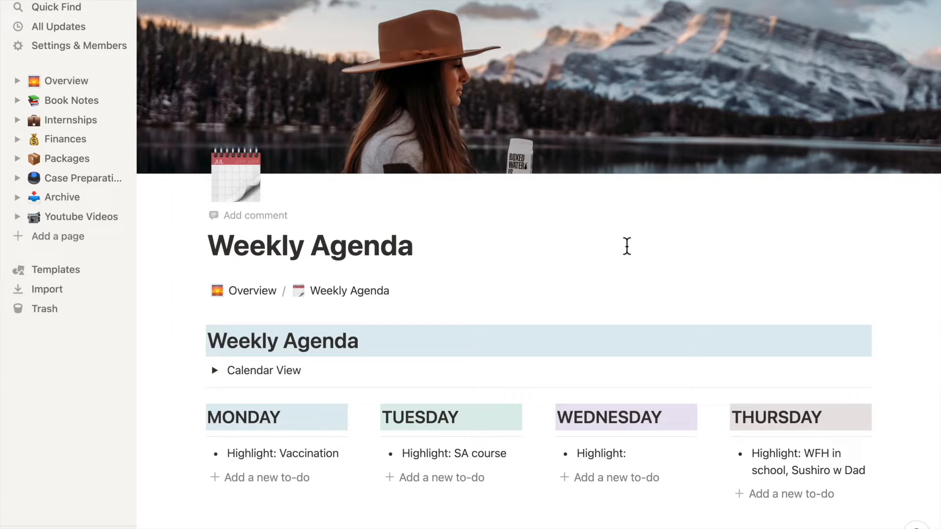
pyautogui.scroll(-3)
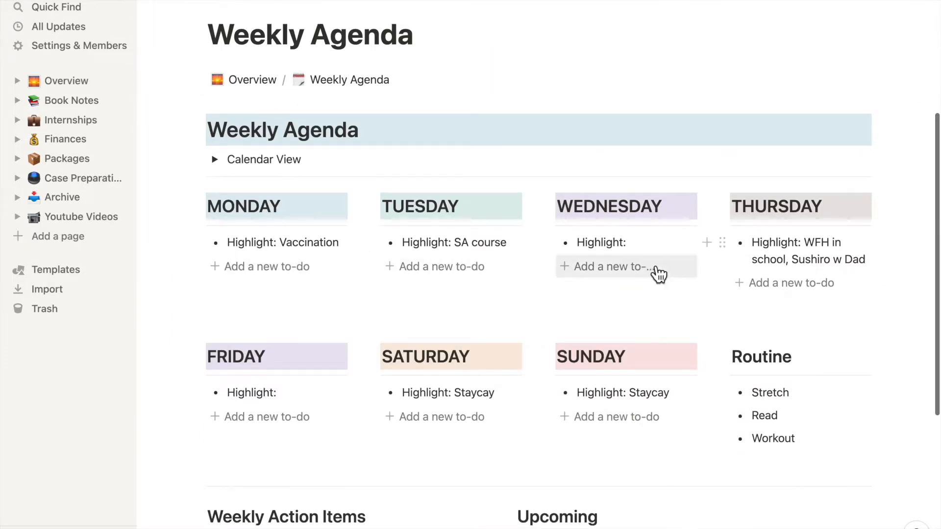
pyautogui.scroll(-3)
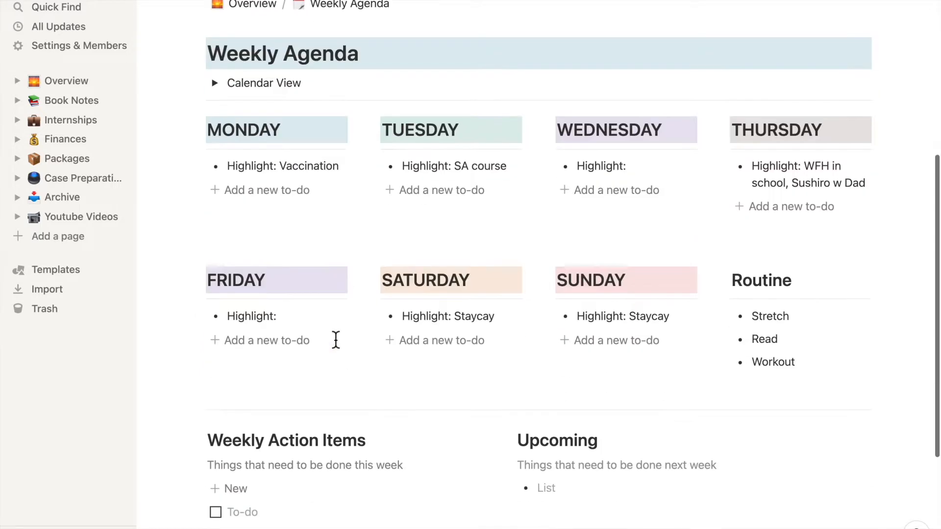
pyautogui.doubleClick(309, 167)
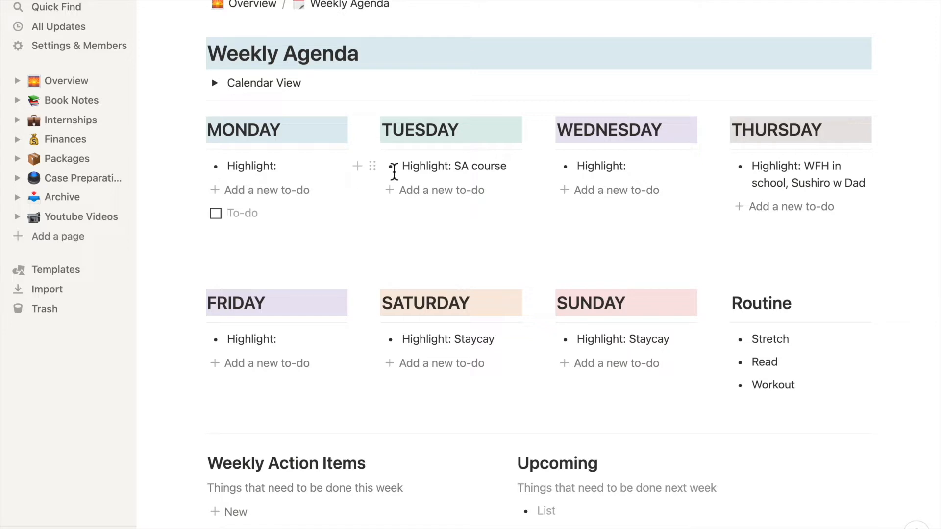
pyautogui.click(242, 213)
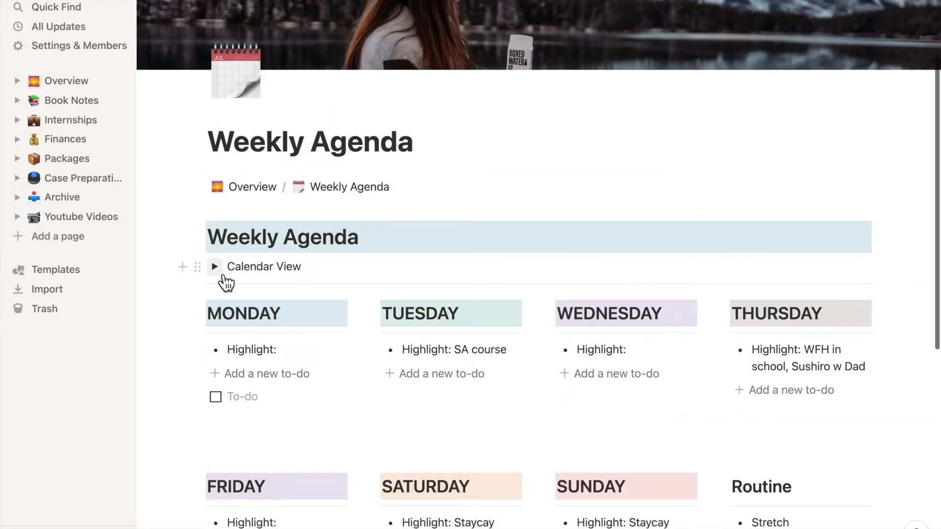
# - Add an empty to-do block under Monday and begin editing it
pyautogui.click(243, 397)
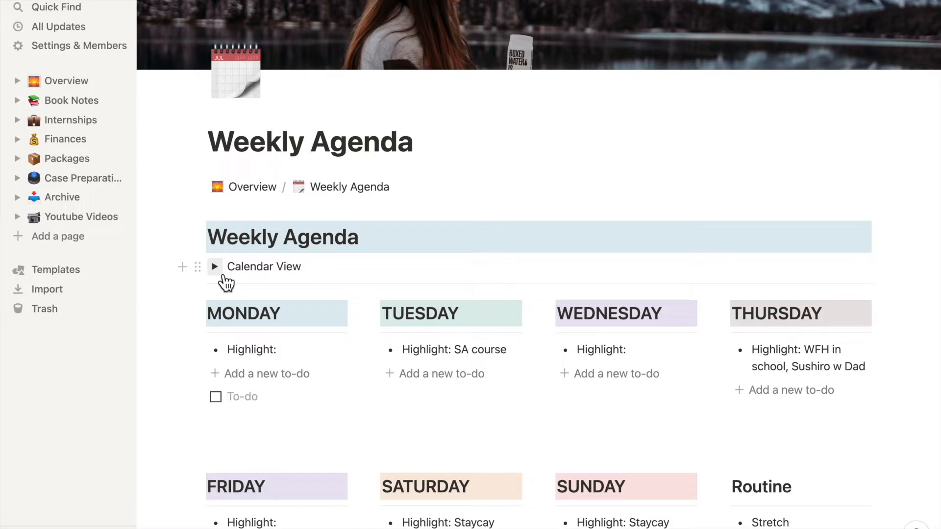
pyautogui.click(243, 396)
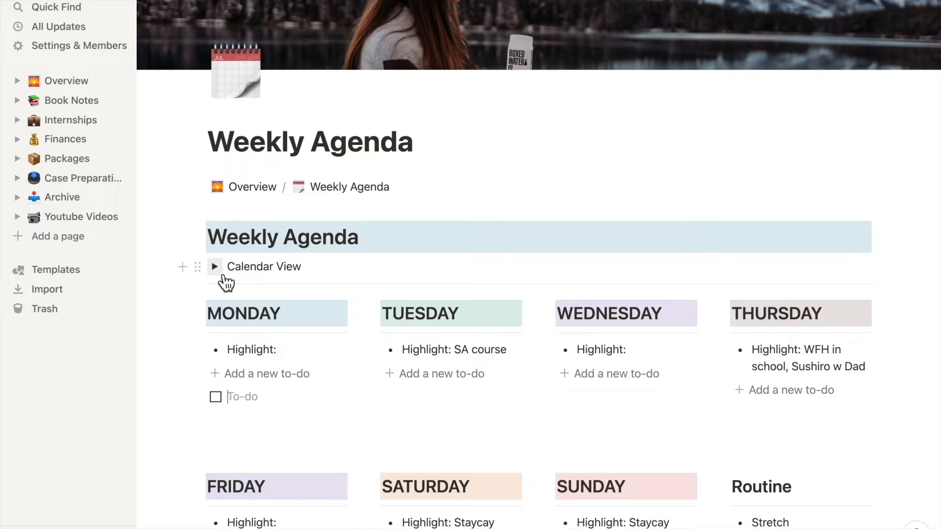
# - Start a 'Stu' to-do under Weekly Action Items and drag it up toward Monday
pyautogui.scroll(-3)
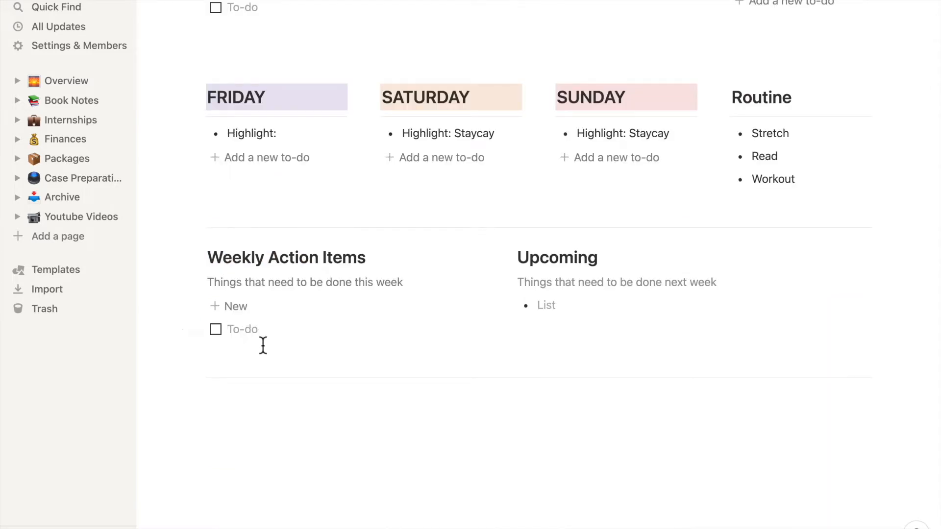
pyautogui.write('Study Chapter 1')
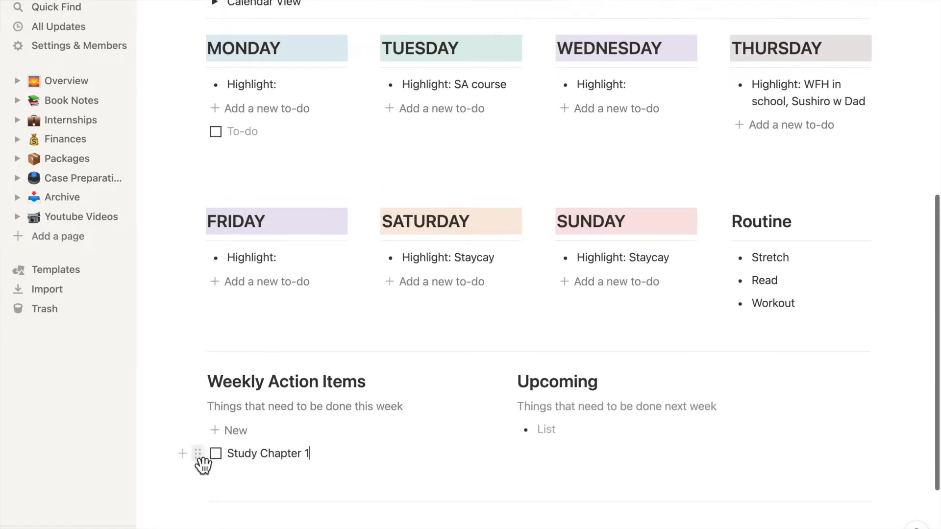
pyautogui.moveTo(198, 454); pyautogui.dragTo(218, 159)
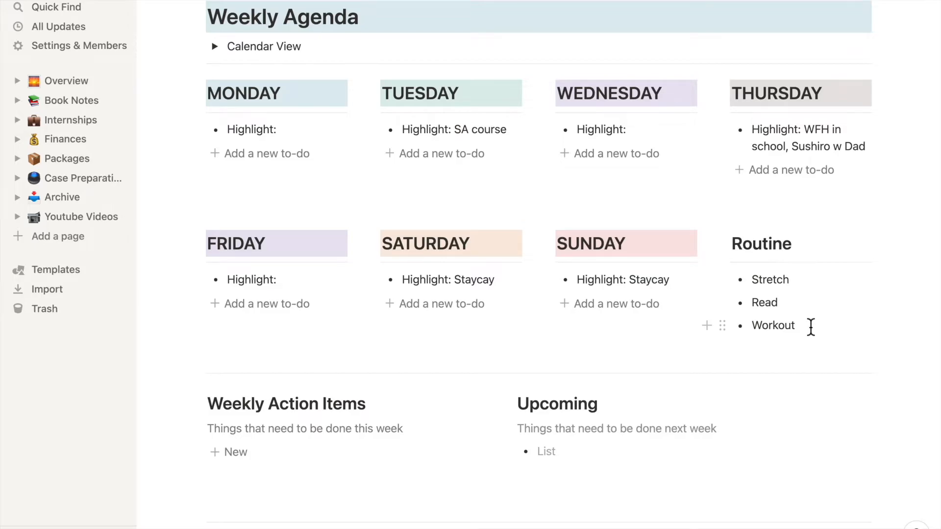
pyautogui.moveTo(803, 284)
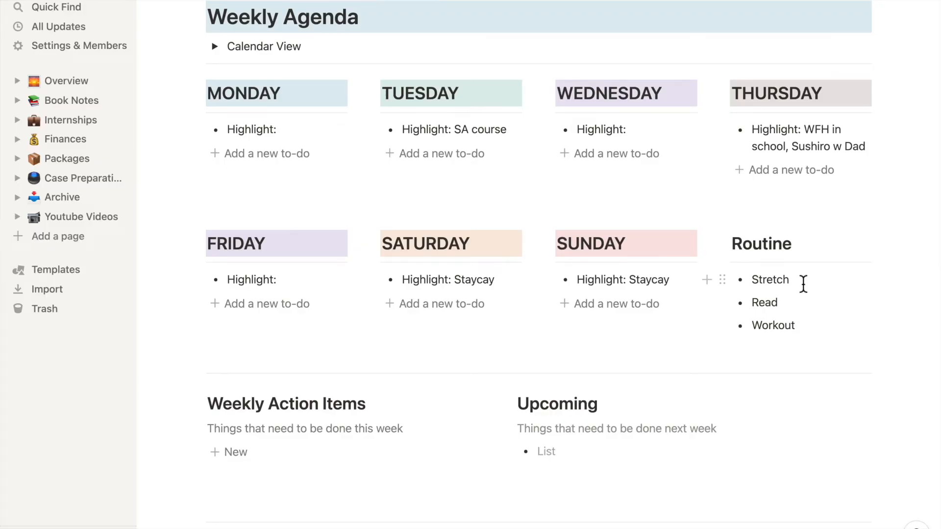
pyautogui.moveTo(750, 303)
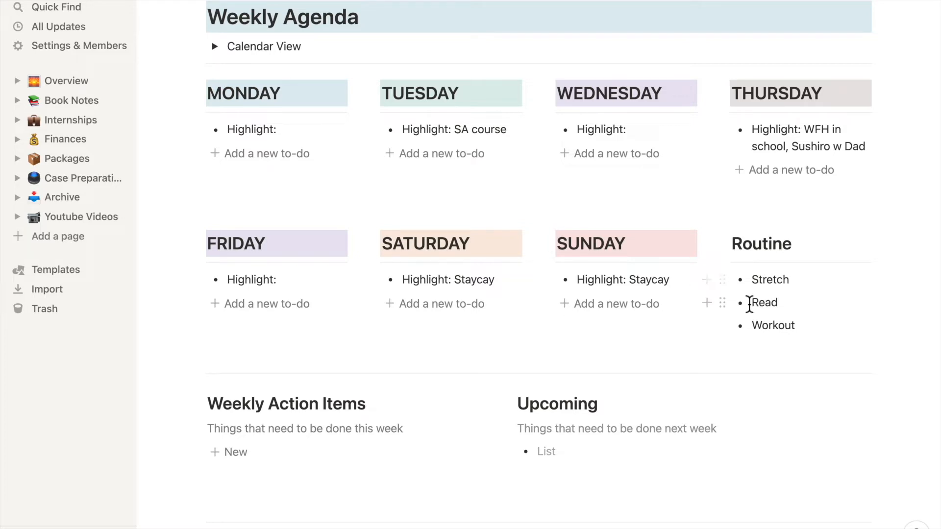
pyautogui.moveTo(792, 307)
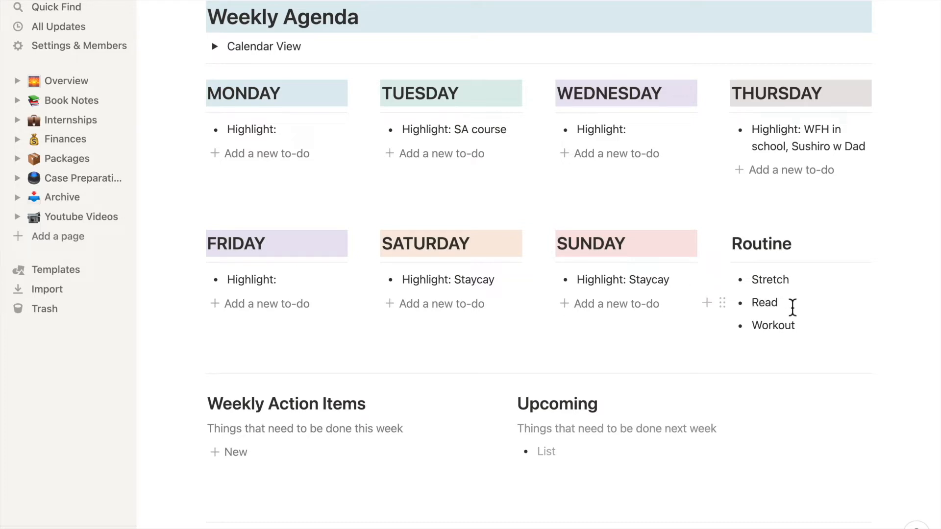
pyautogui.click(68, 216)
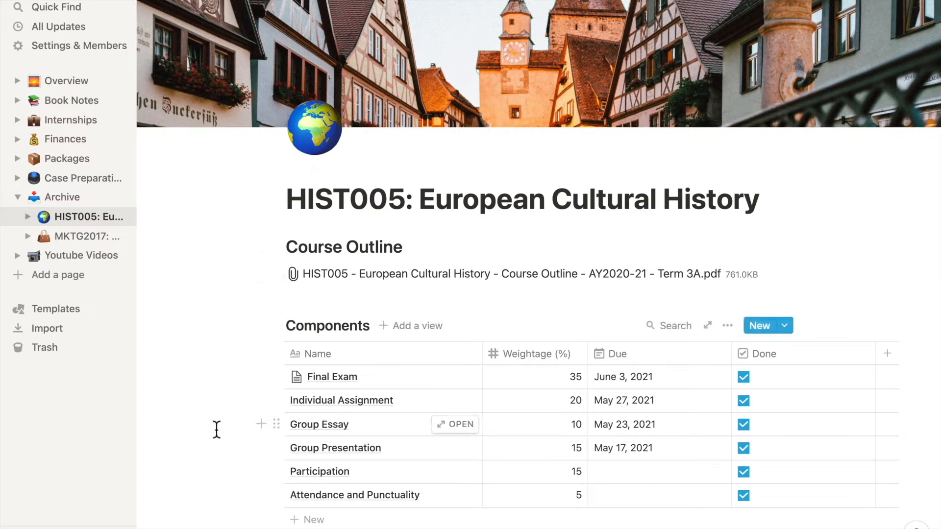
# - Sort the HIST005 Components table by Weightage (%) in descending order
pyautogui.scroll(-3)
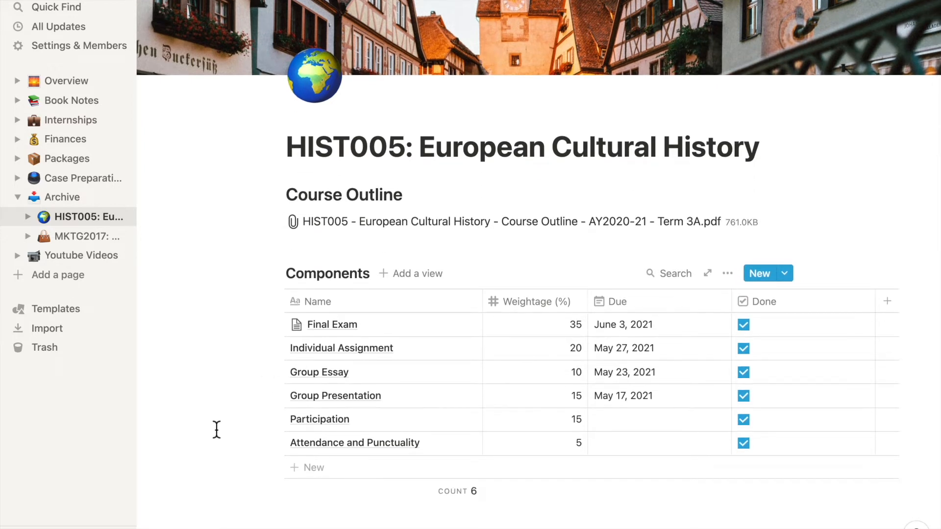
pyautogui.scroll(-3)
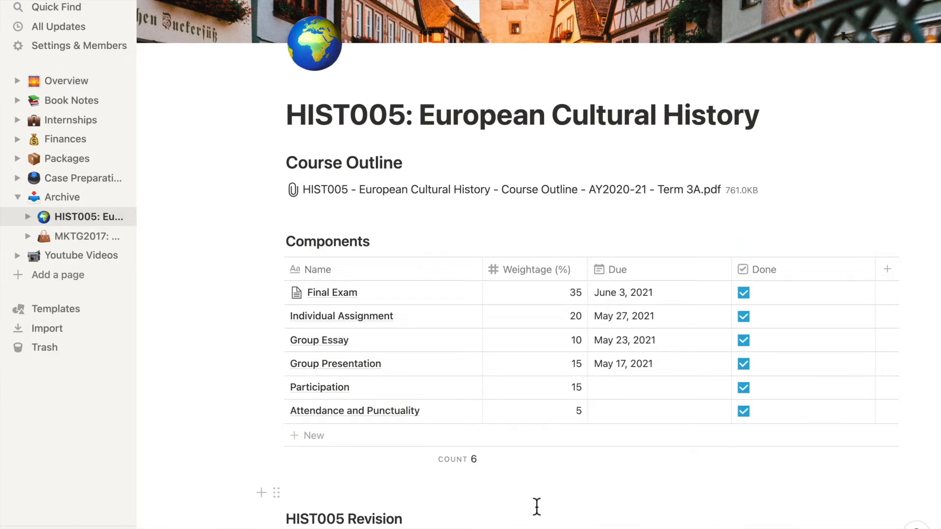
pyautogui.moveTo(794, 154)
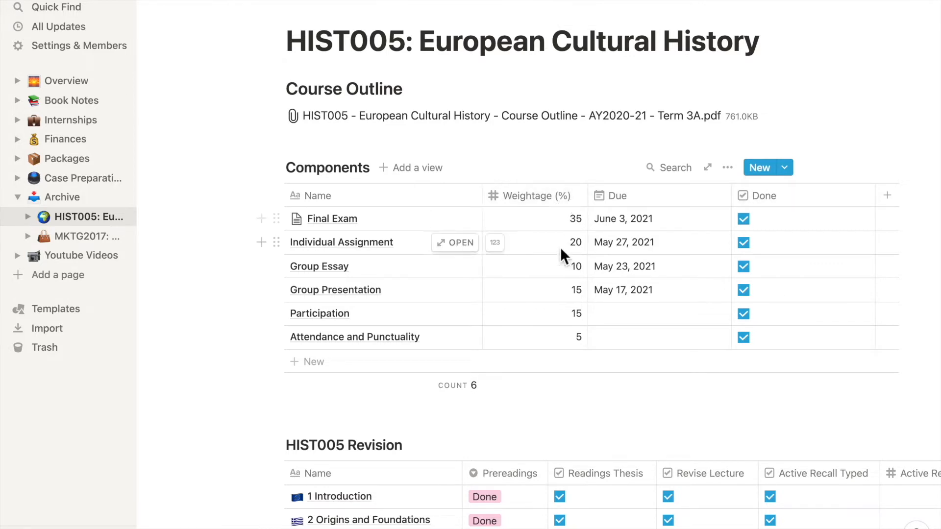
pyautogui.moveTo(553, 271)
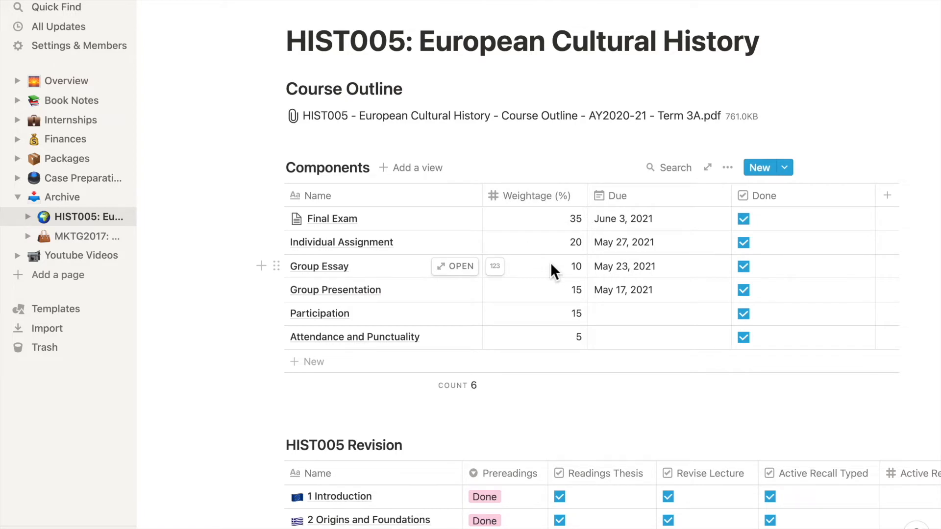
pyautogui.moveTo(549, 344)
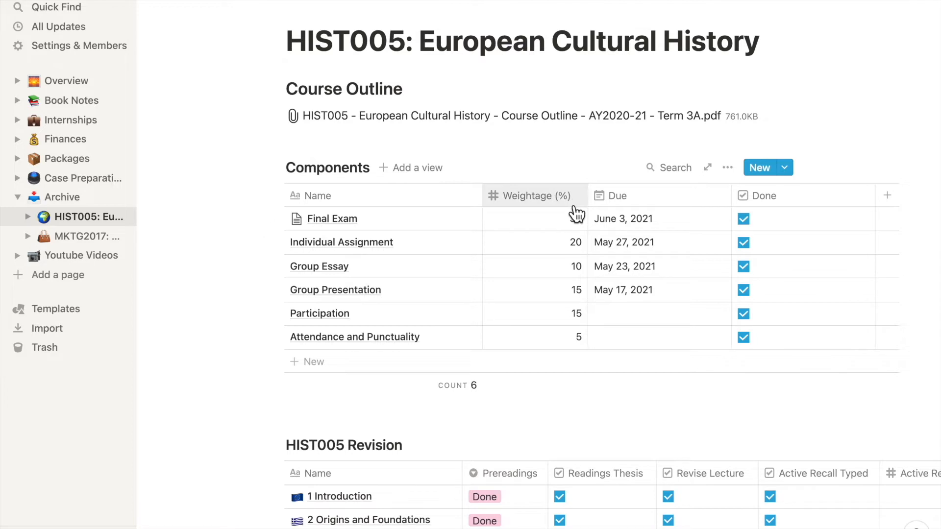
pyautogui.click(529, 196)
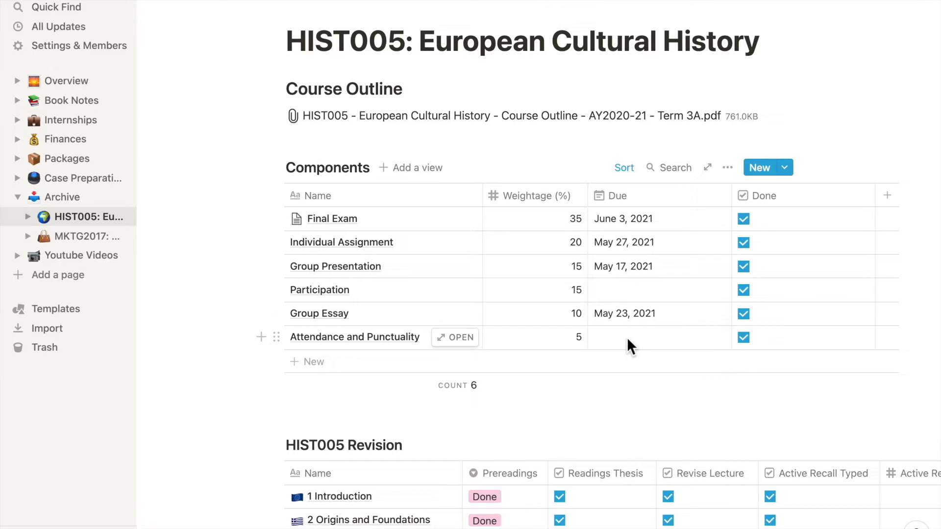
# - Scroll the HIST005 Revision table sideways to reveal the Active Recall column
pyautogui.scroll(-3)
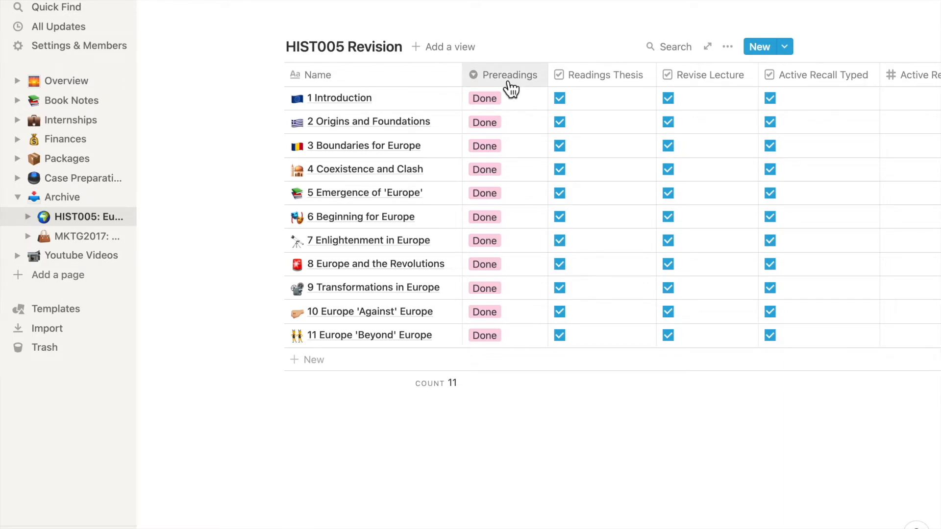
pyautogui.moveTo(533, 83)
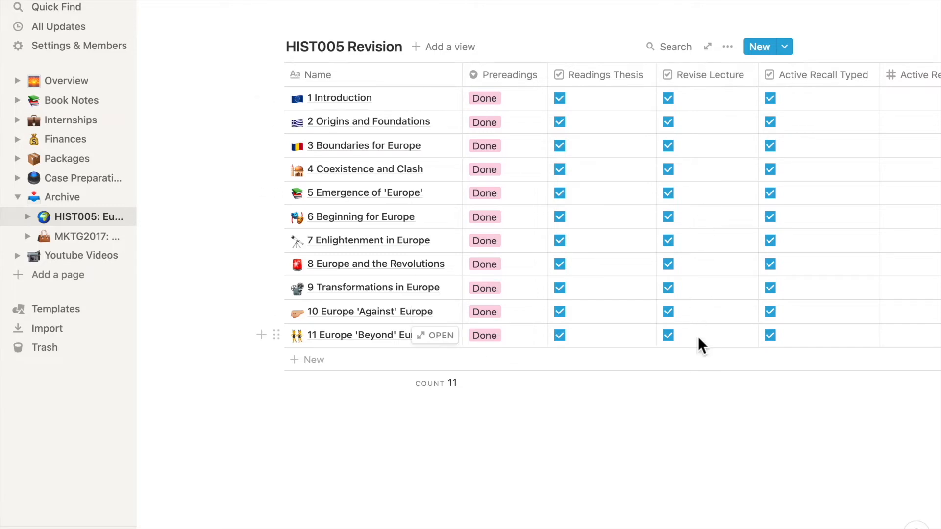
pyautogui.moveTo(807, 90)
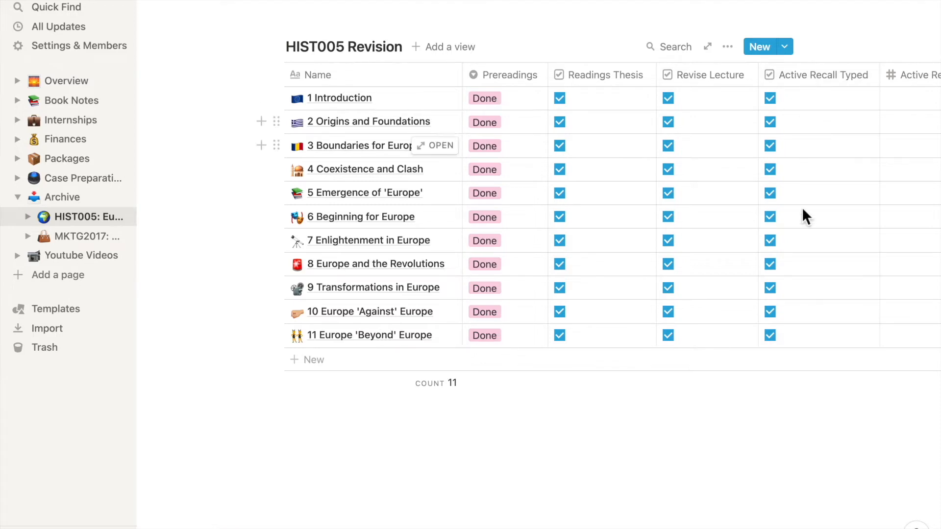
pyautogui.hscroll(3)
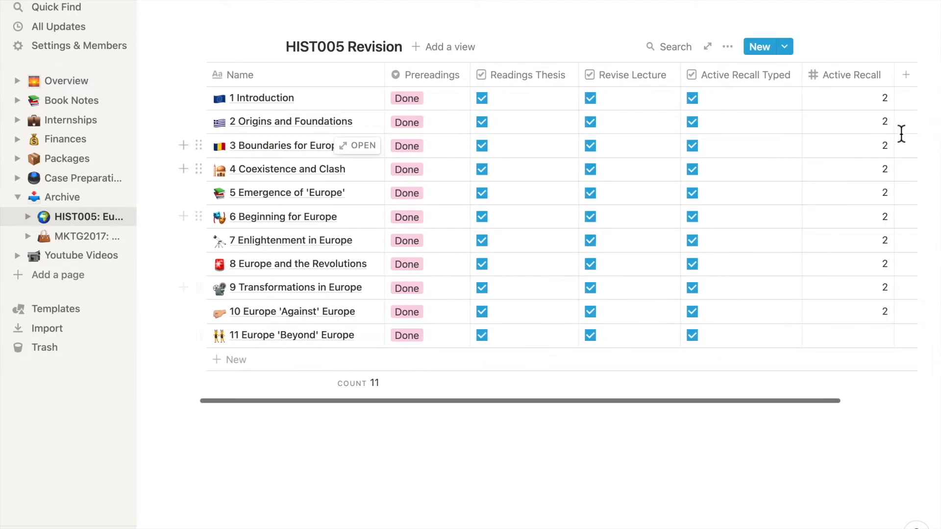
pyautogui.moveTo(865, 329)
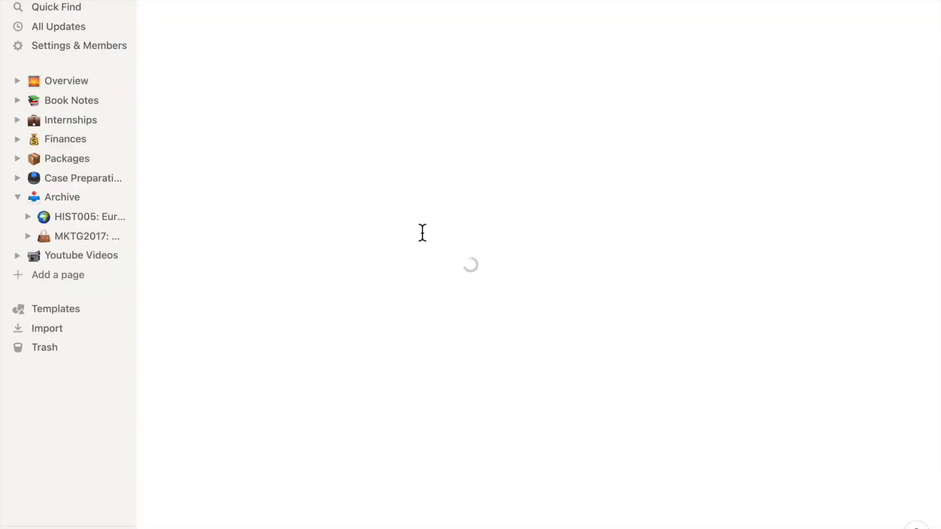
pyautogui.click(87, 217)
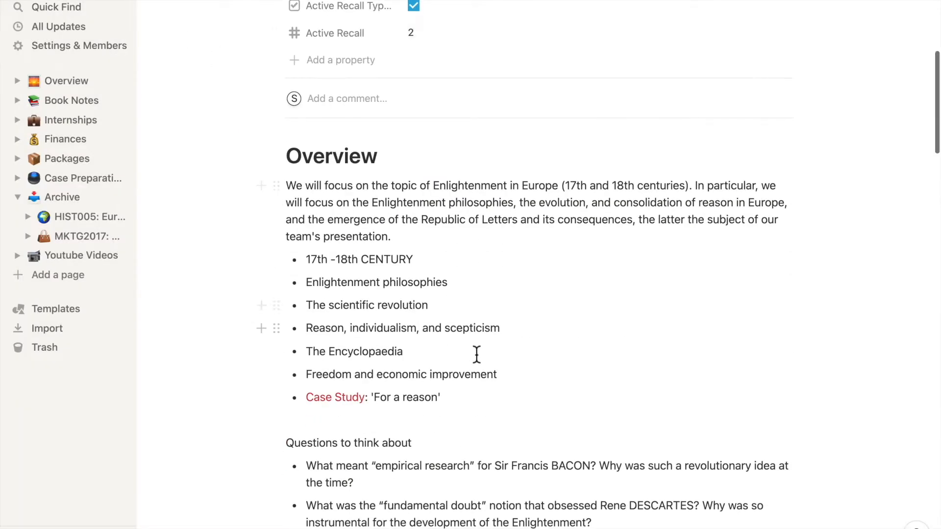
pyautogui.scroll(-3)
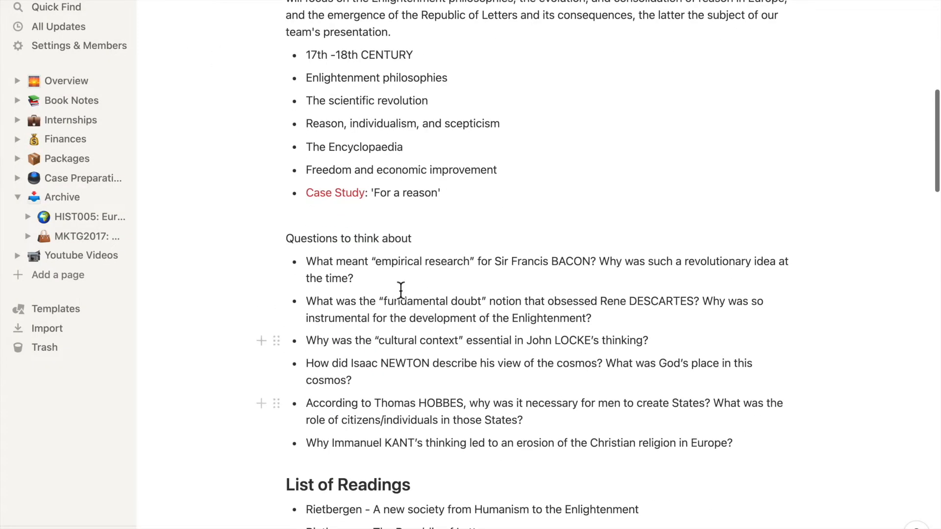
pyautogui.scroll(-3)
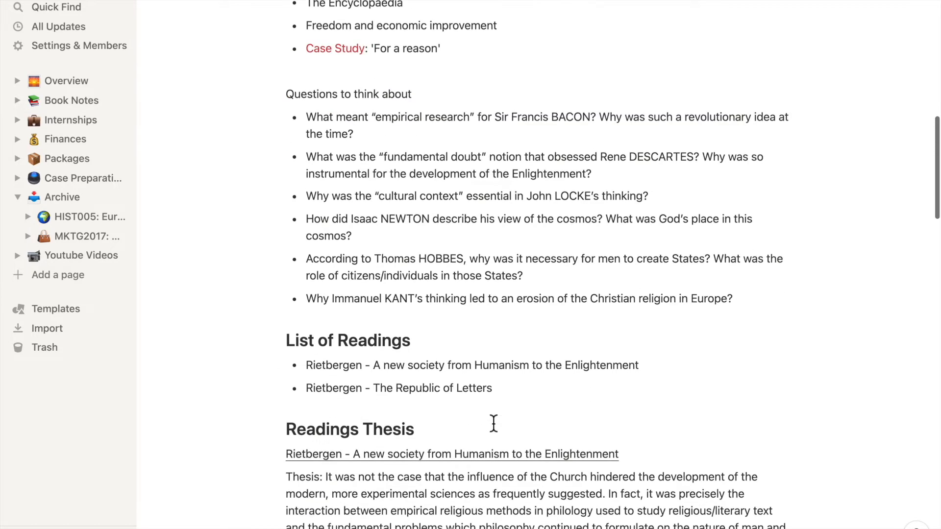
pyautogui.moveTo(737, 271)
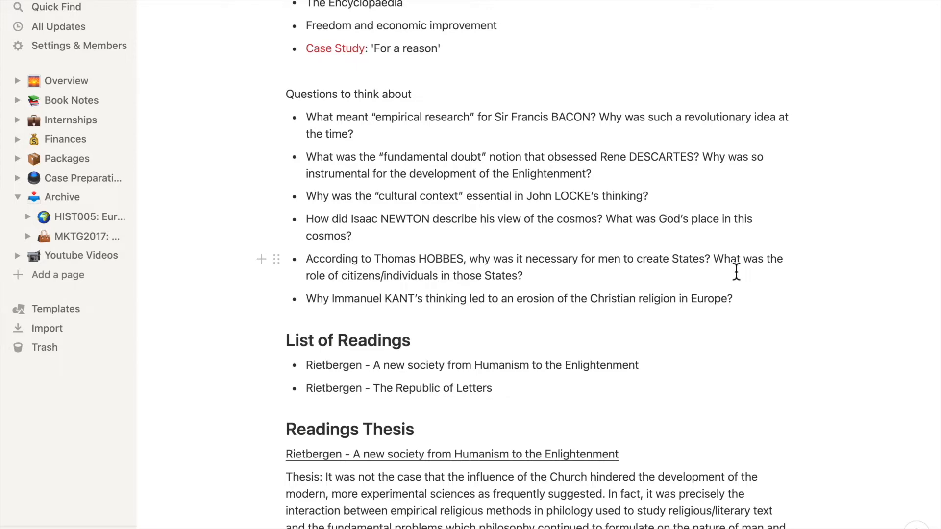
pyautogui.scroll(-3)
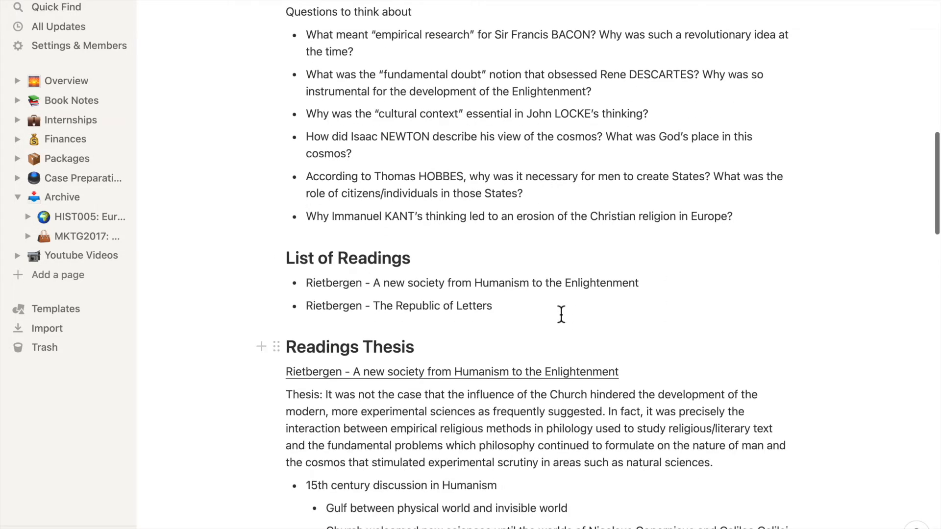
pyautogui.scroll(-3)
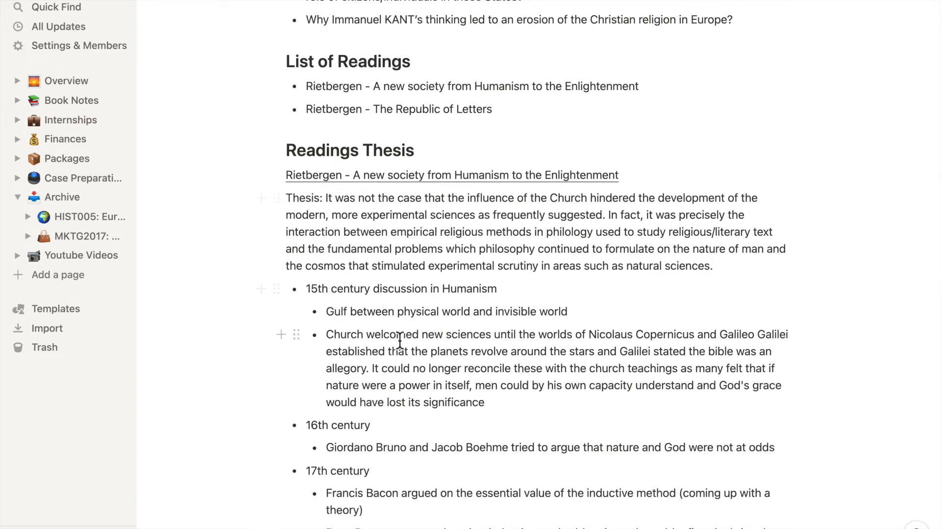
pyautogui.scroll(-3)
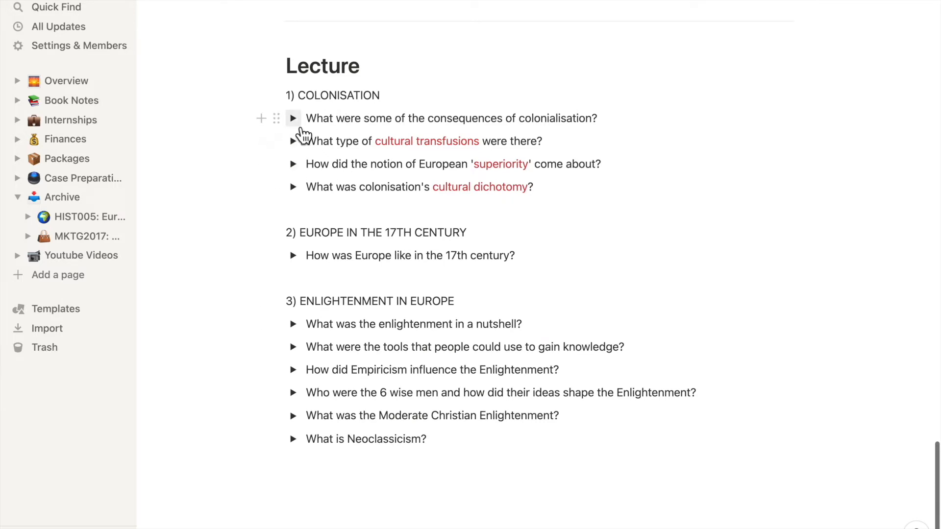
pyautogui.moveTo(318, 131)
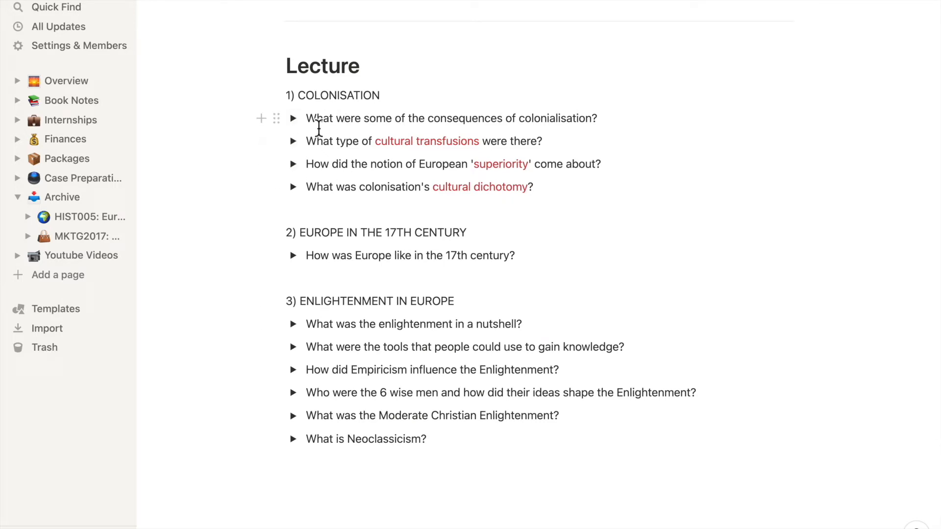
pyautogui.click(293, 119)
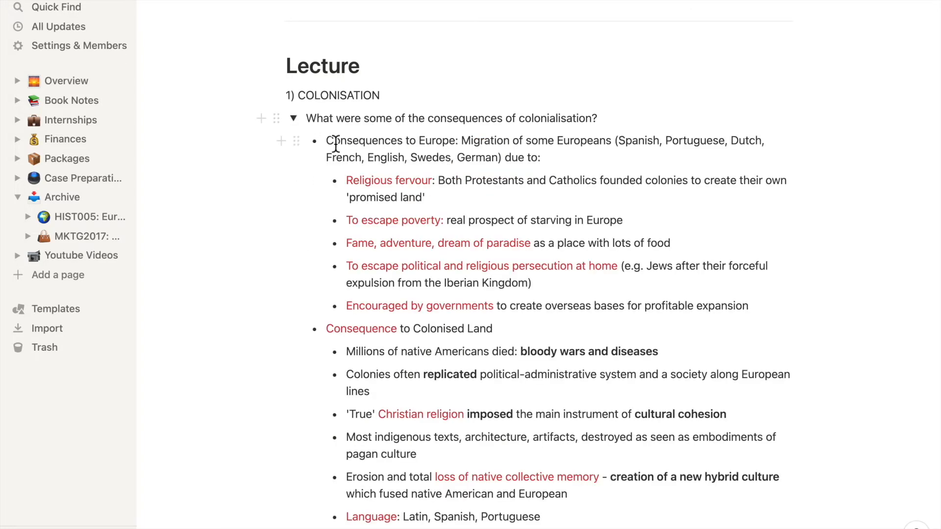
pyautogui.moveTo(416, 241)
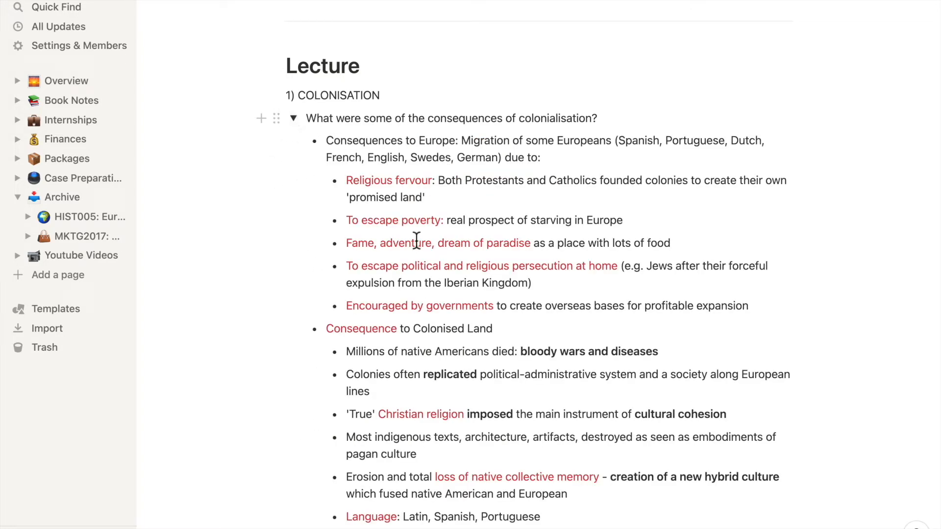
pyautogui.click(293, 119)
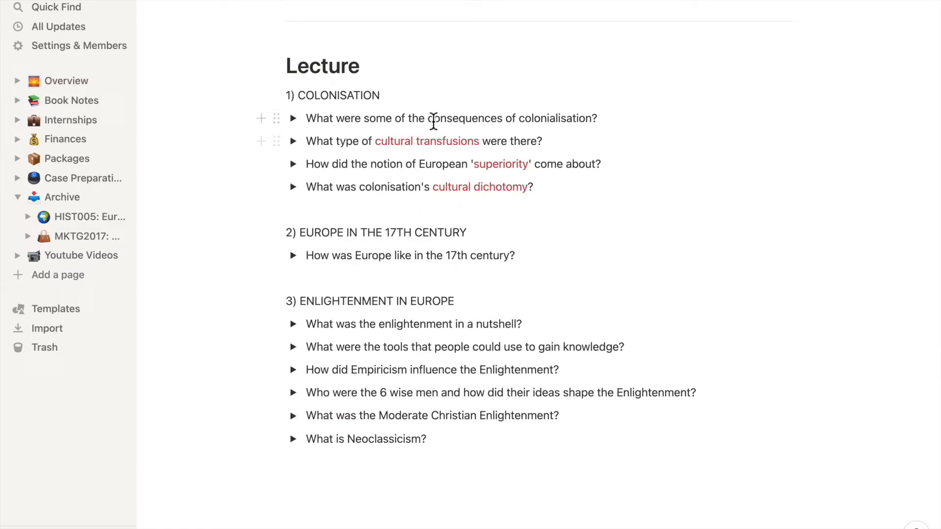
pyautogui.moveTo(604, 117)
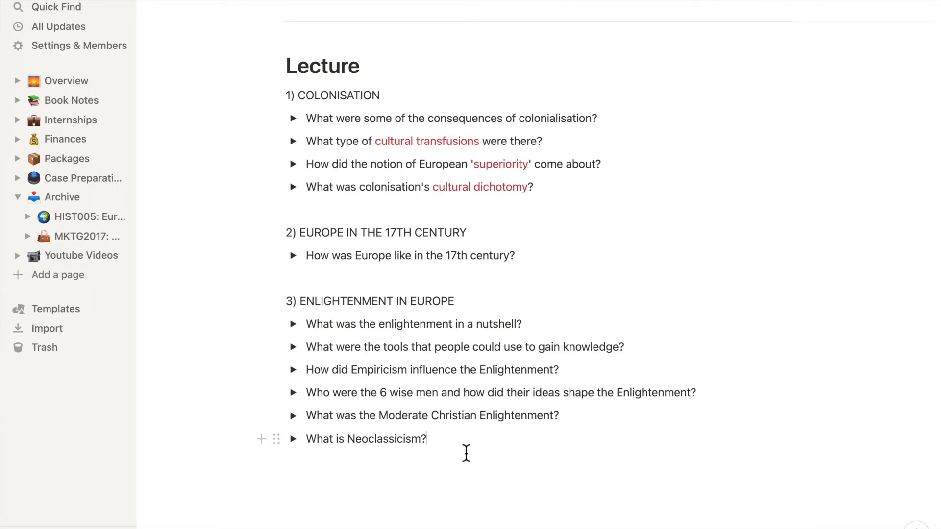
pyautogui.press('enter')
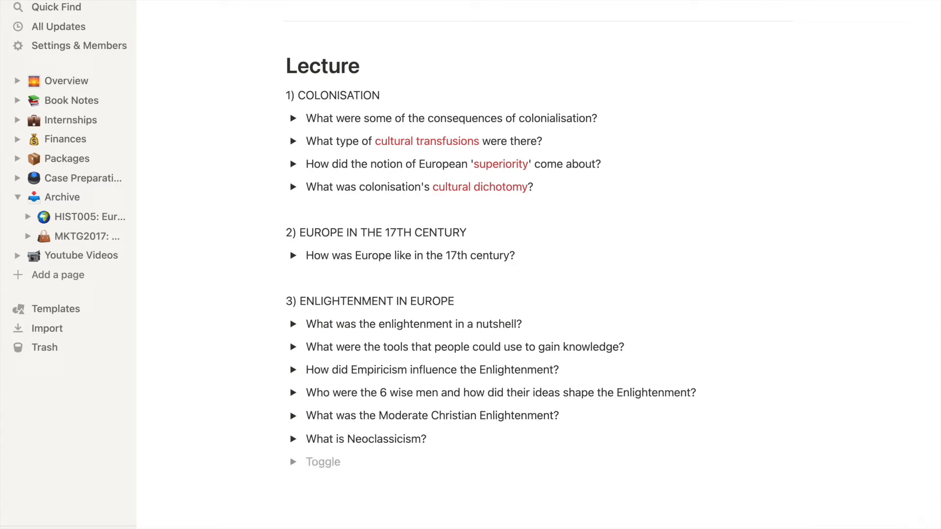
pyautogui.click(323, 462)
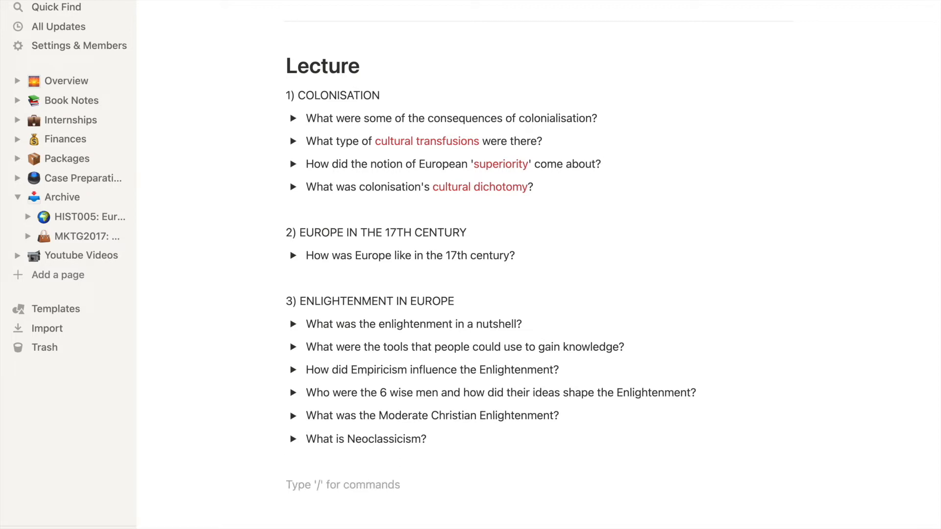
pyautogui.write('/toggl')
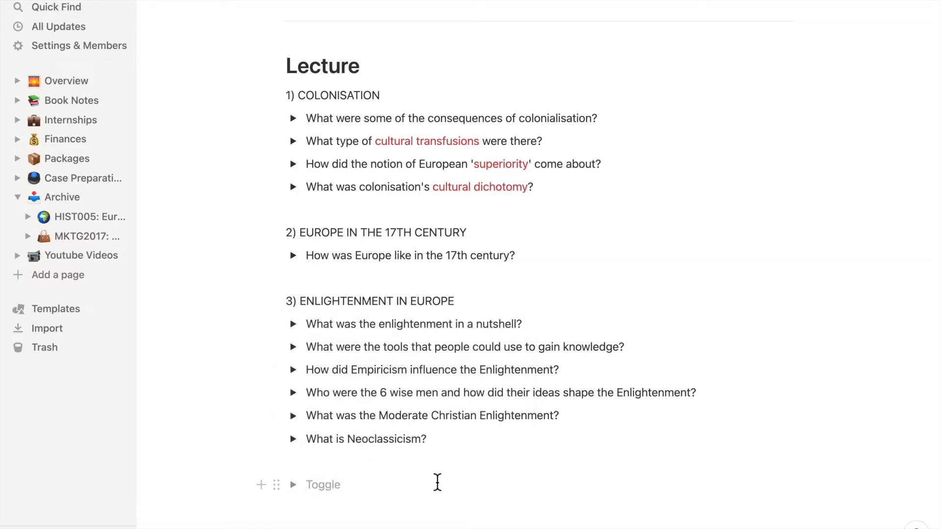
pyautogui.write('sdfhdif')
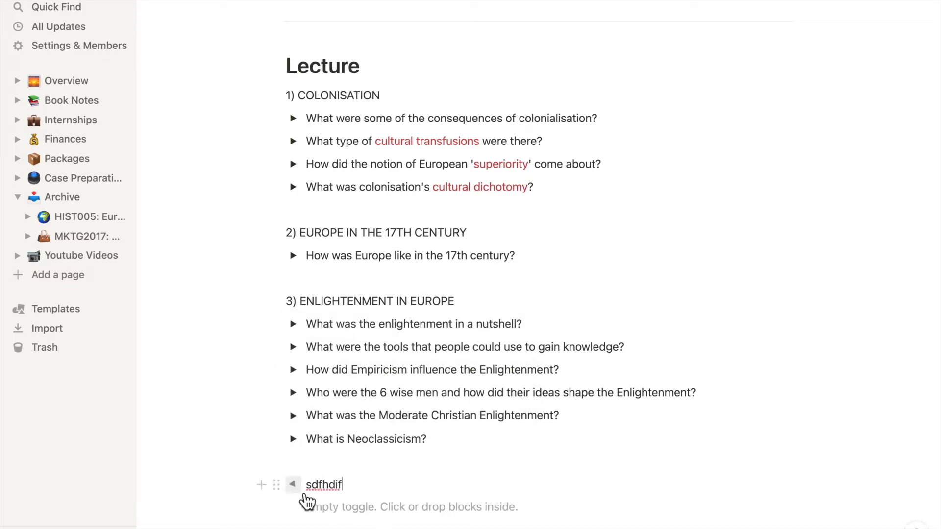
pyautogui.click(293, 484)
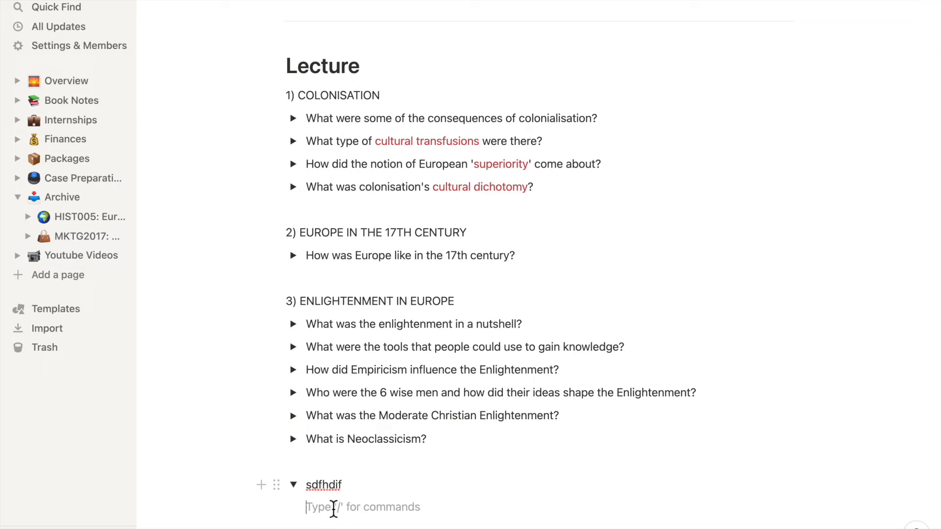
pyautogui.write('dvisjvjsv')
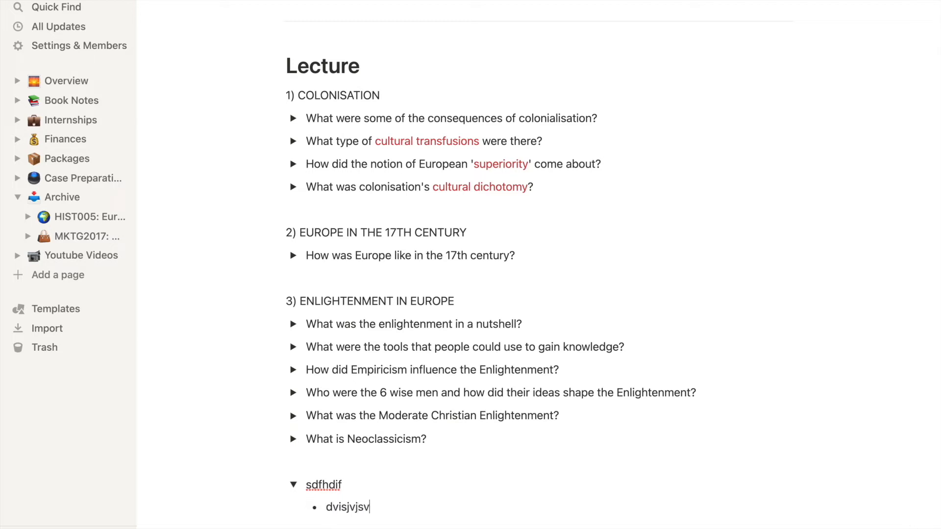
pyautogui.click(276, 484)
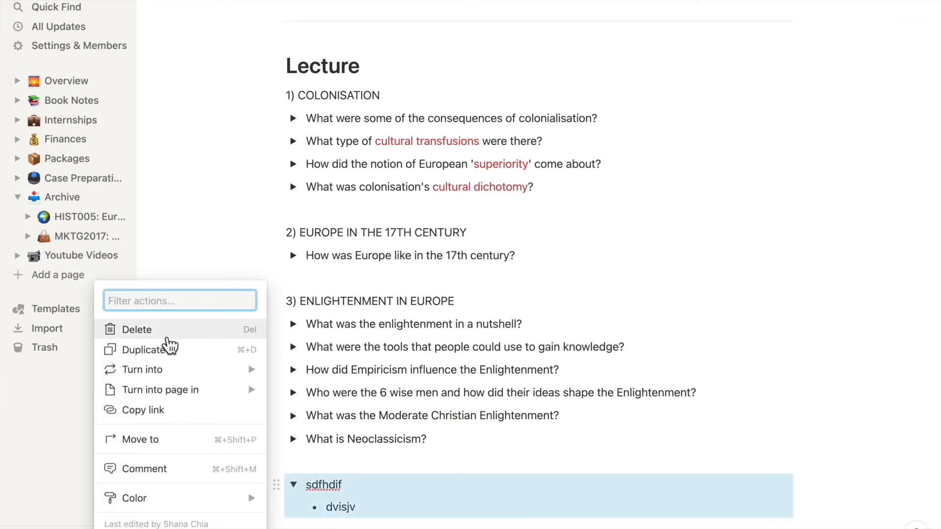
pyautogui.click(88, 139)
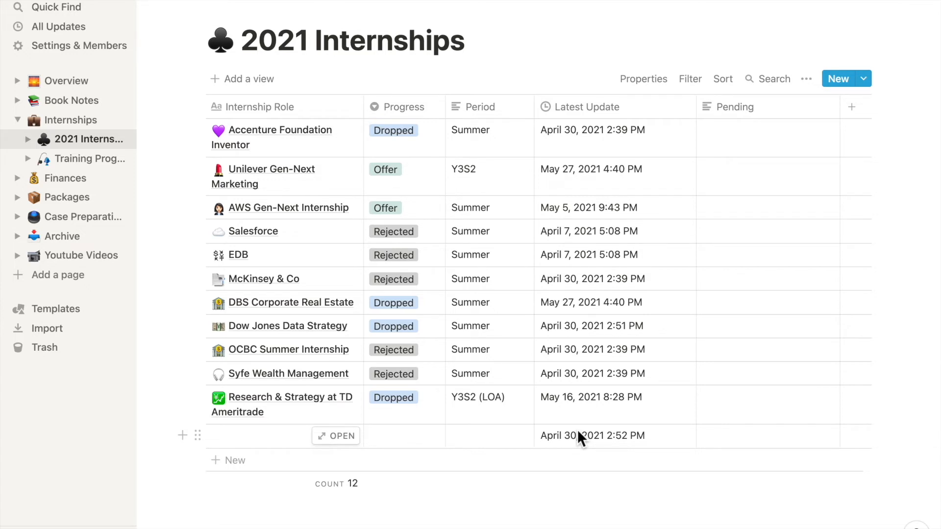
pyautogui.moveTo(606, 137)
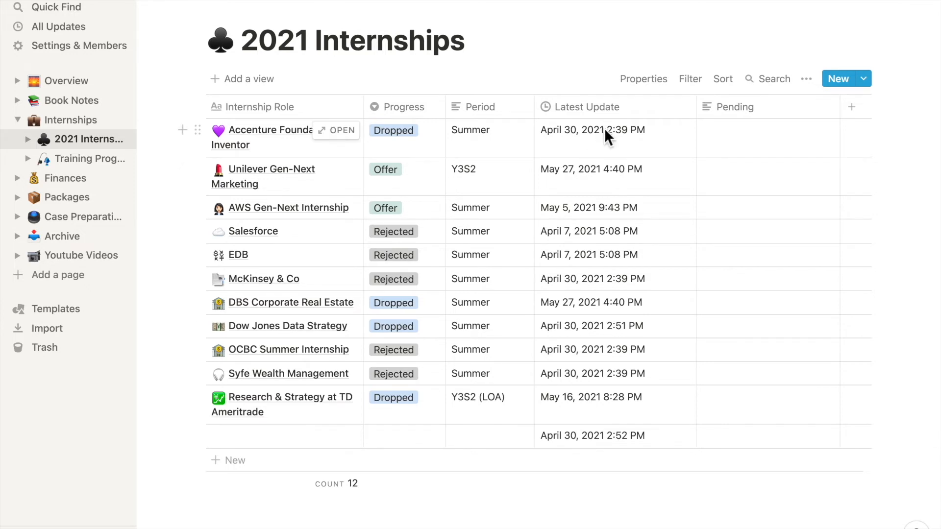
# - View the 2021 Internships table with its twelve role entries
pyautogui.click(587, 106)
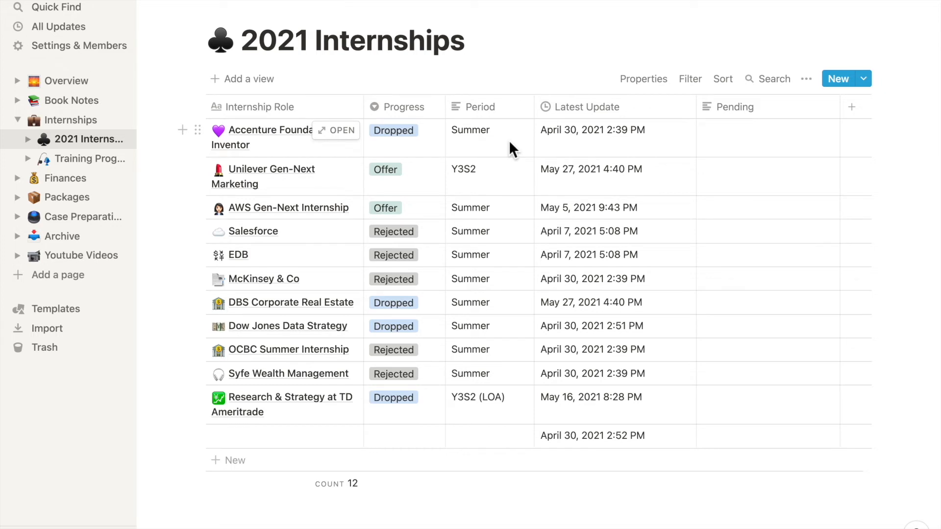
pyautogui.moveTo(297, 517)
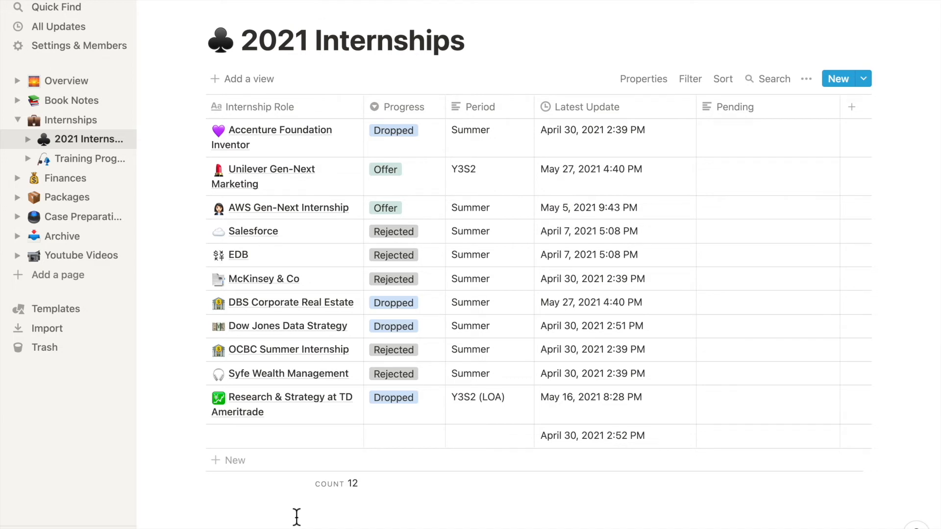
pyautogui.moveTo(345, 207)
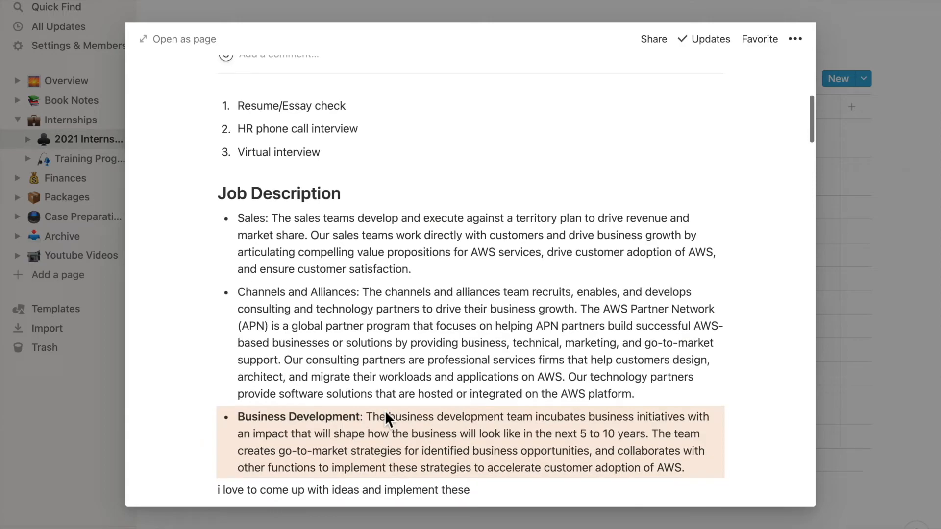
# - Scroll through the AWS Gen-Next Internship peek's job description and interview prep
pyautogui.scroll(-3)
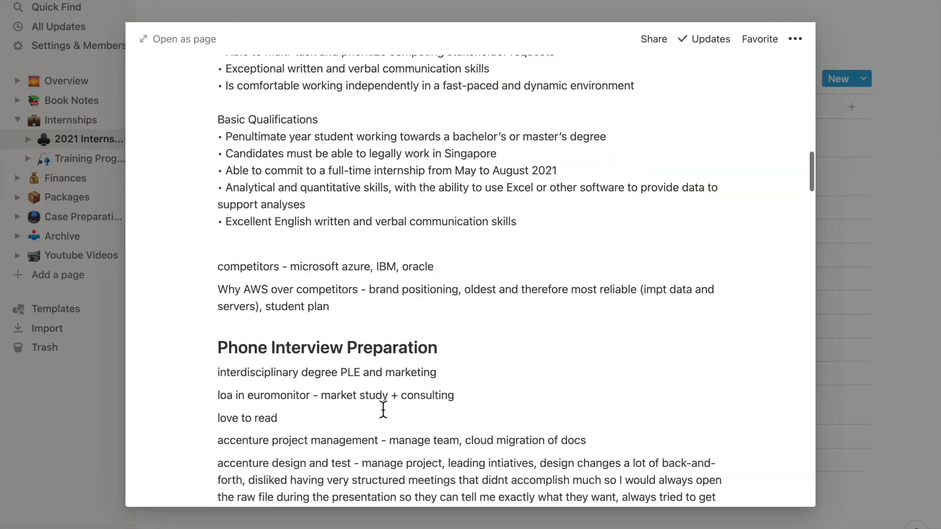
pyautogui.scroll(-3)
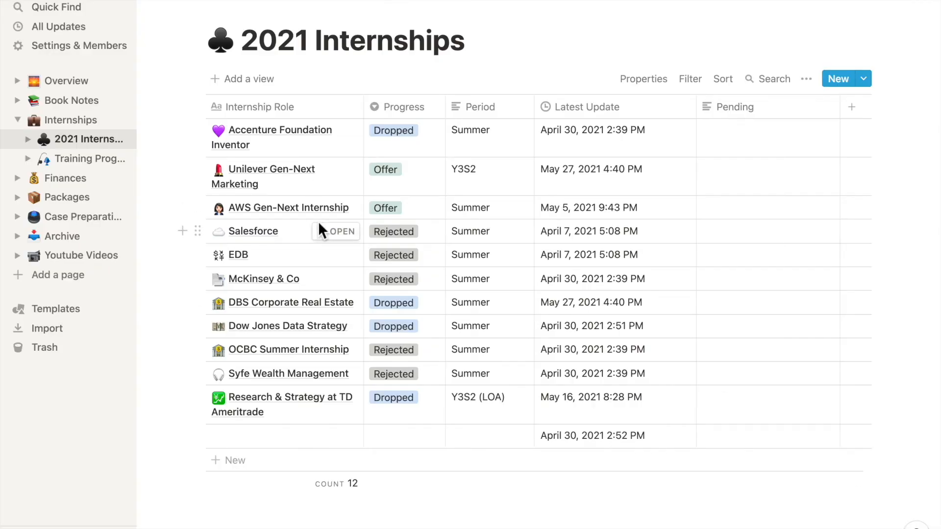
pyautogui.moveTo(90, 201)
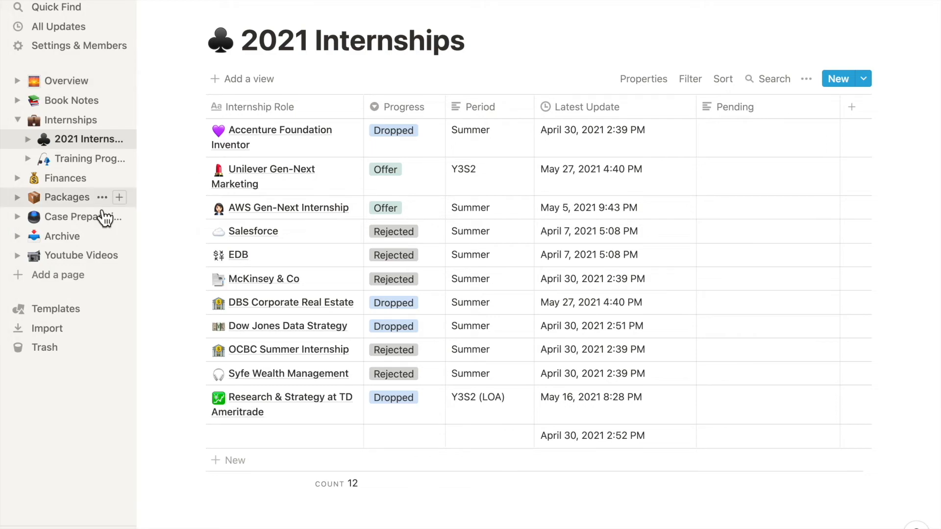
# - Switch from the internships tracker to the Book Notes database's Everything view
pyautogui.click(72, 100)
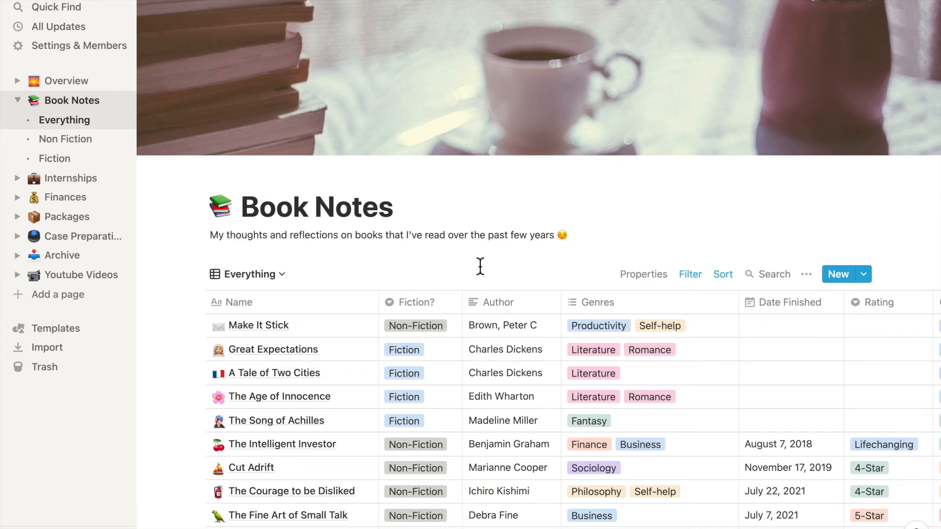
pyautogui.scroll(-3)
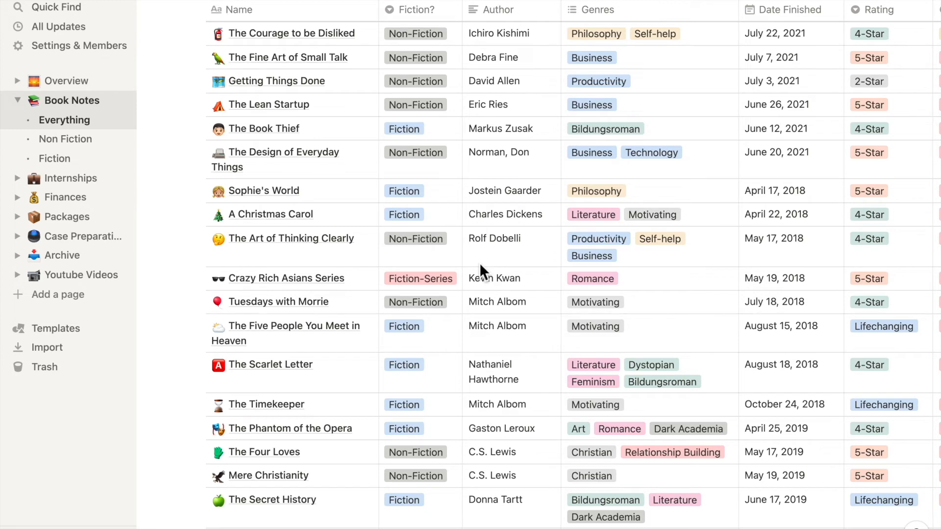
pyautogui.scroll(-3)
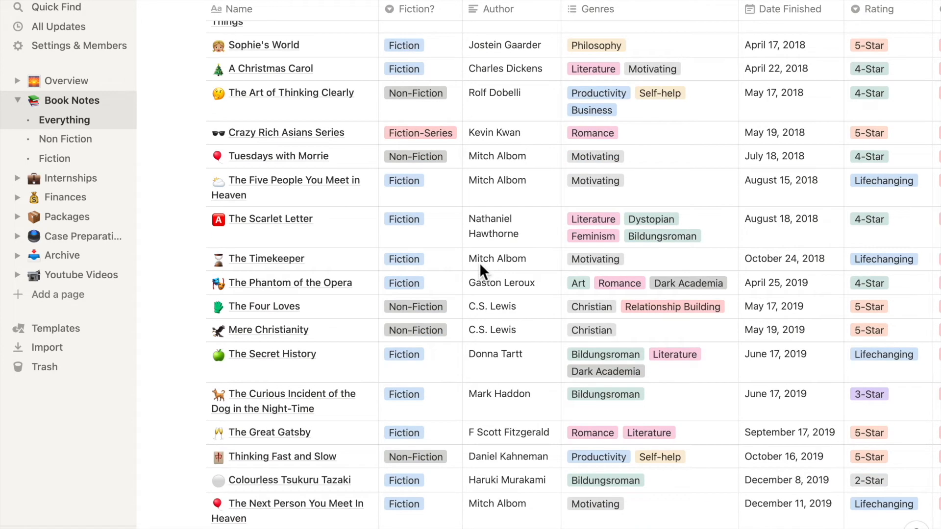
pyautogui.scroll(-3)
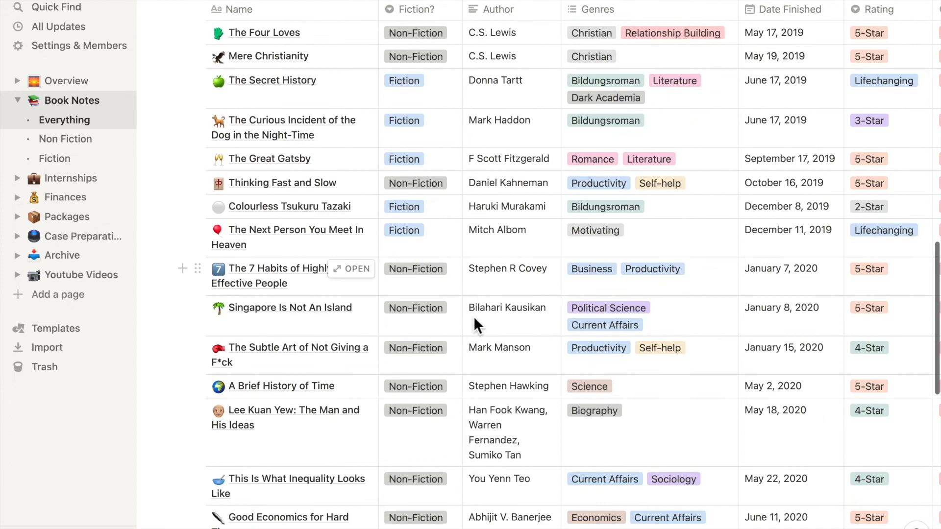
pyautogui.scroll(-3)
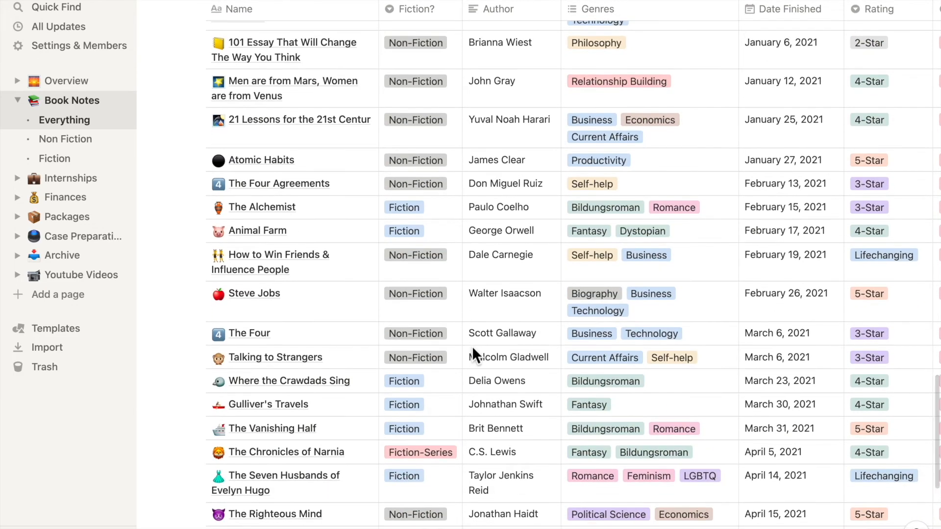
pyautogui.scroll(-3)
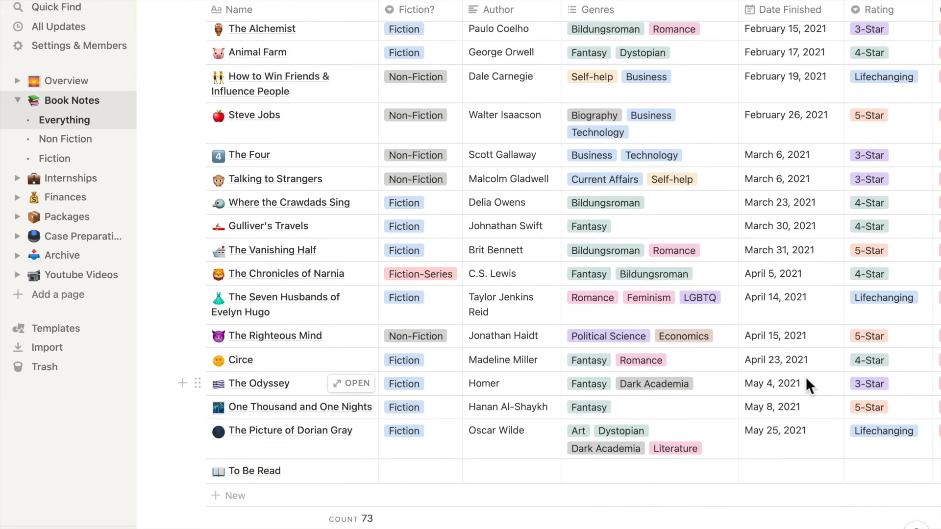
pyautogui.scroll(-3)
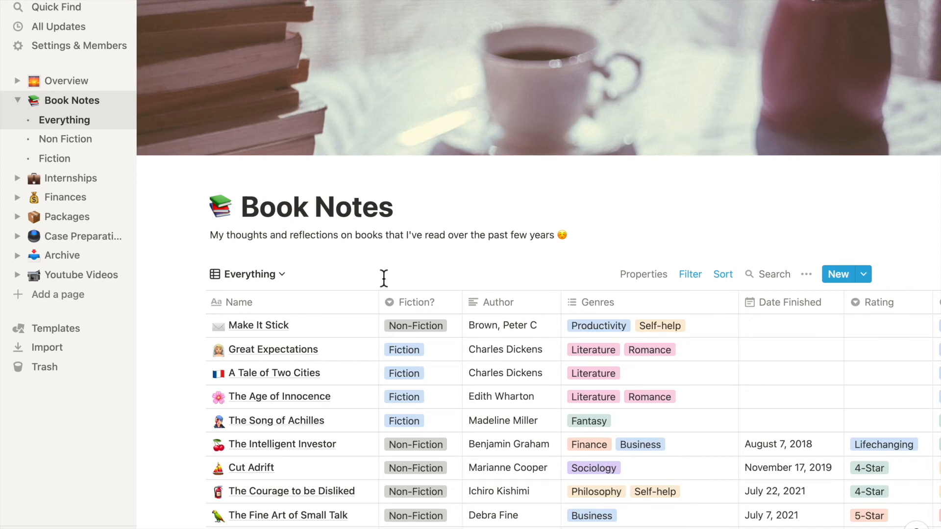
pyautogui.scroll(-3)
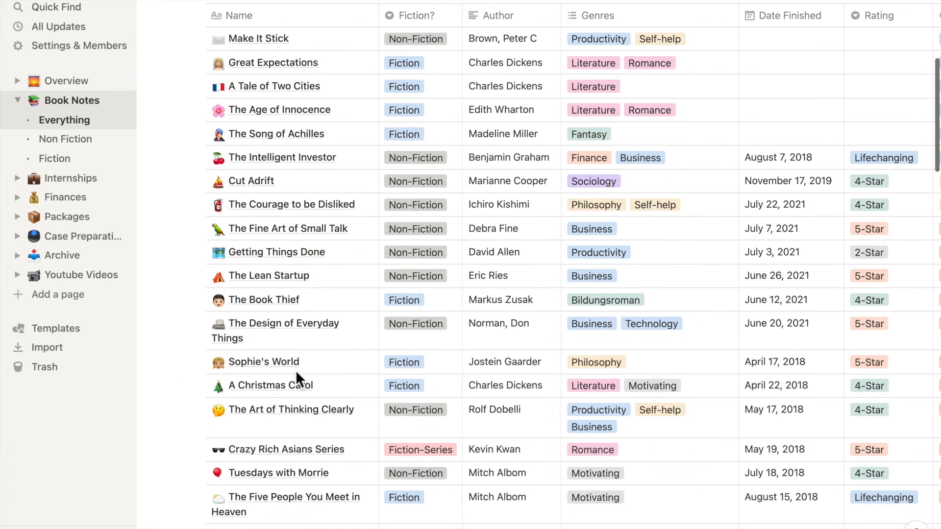
pyautogui.moveTo(327, 383)
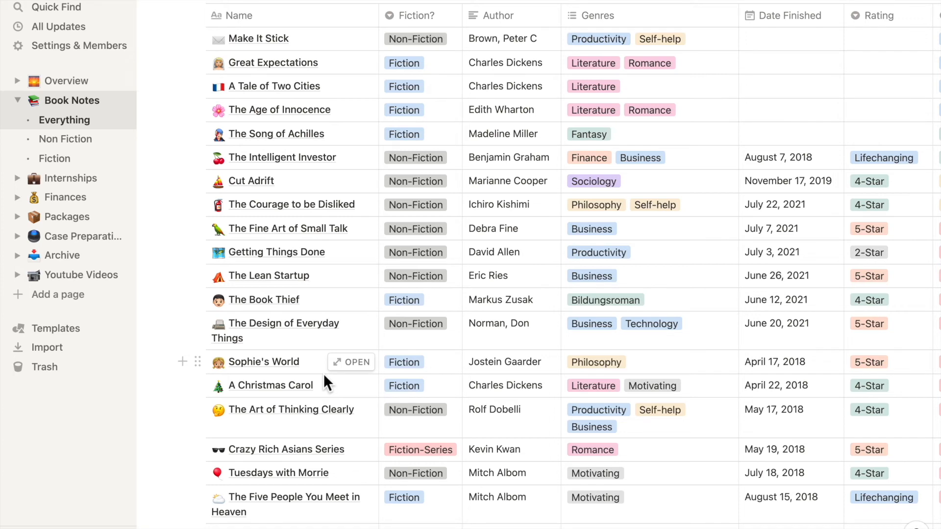
pyautogui.scroll(-3)
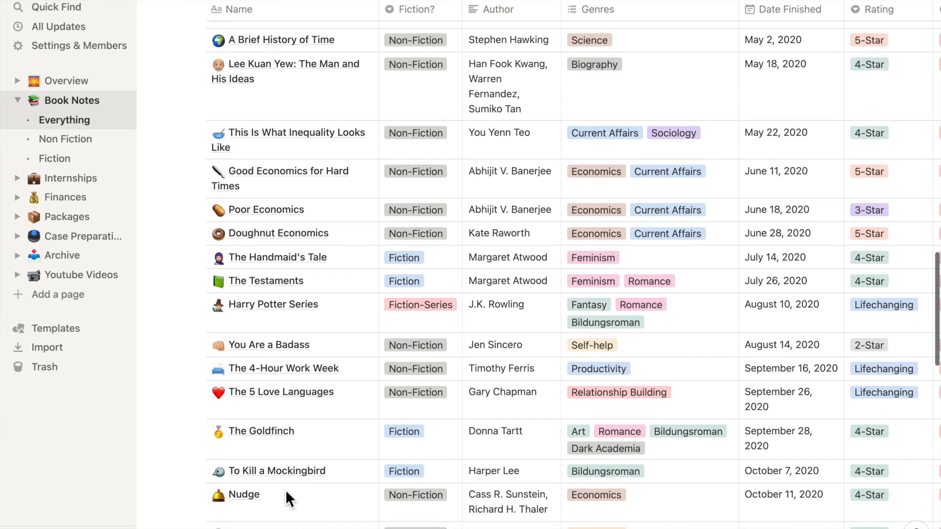
pyautogui.moveTo(353, 392)
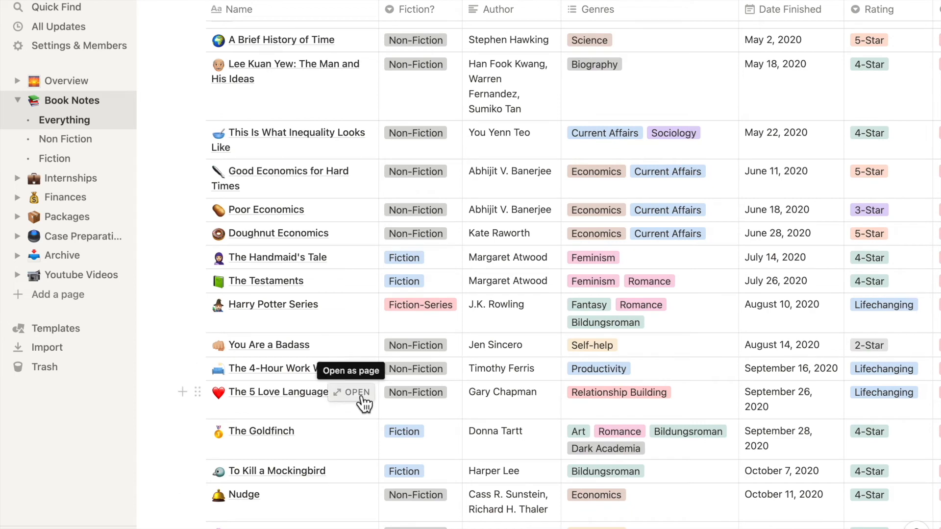
pyautogui.click(354, 392)
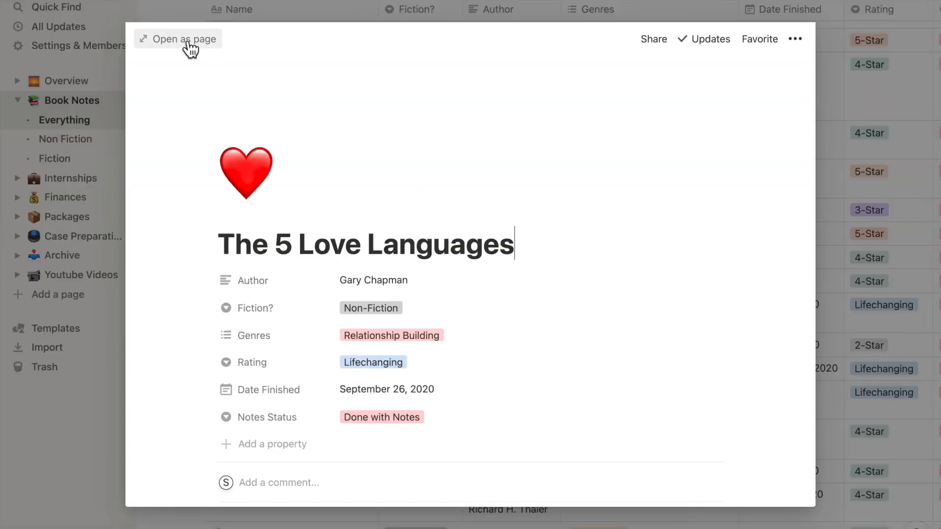
pyautogui.click(178, 39)
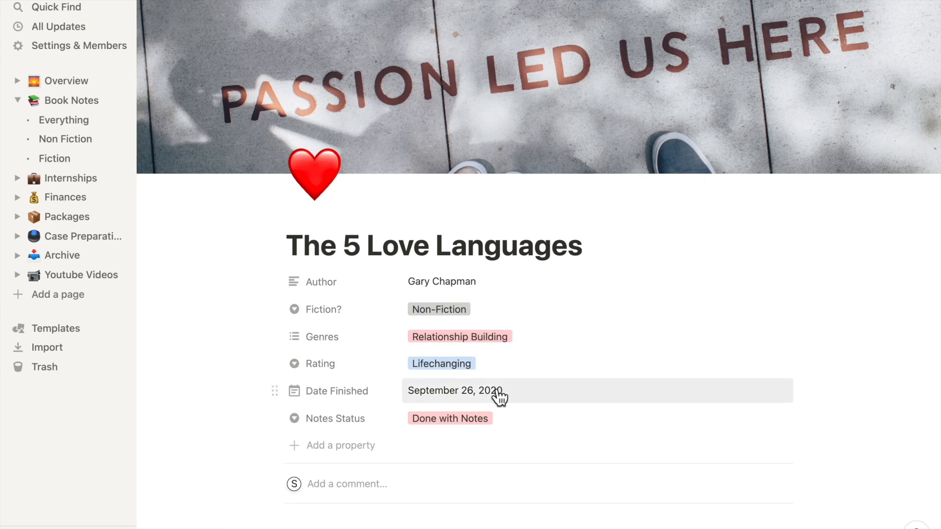
pyautogui.click(441, 362)
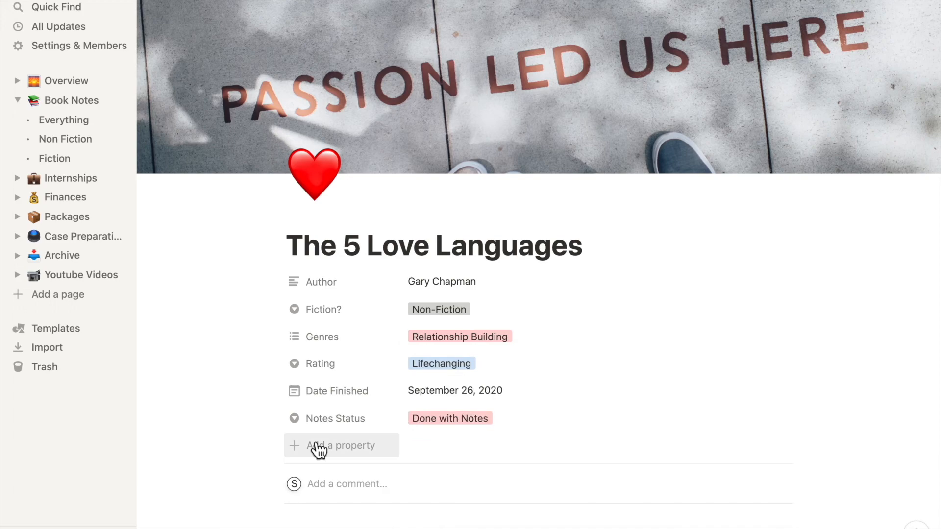
pyautogui.scroll(-3)
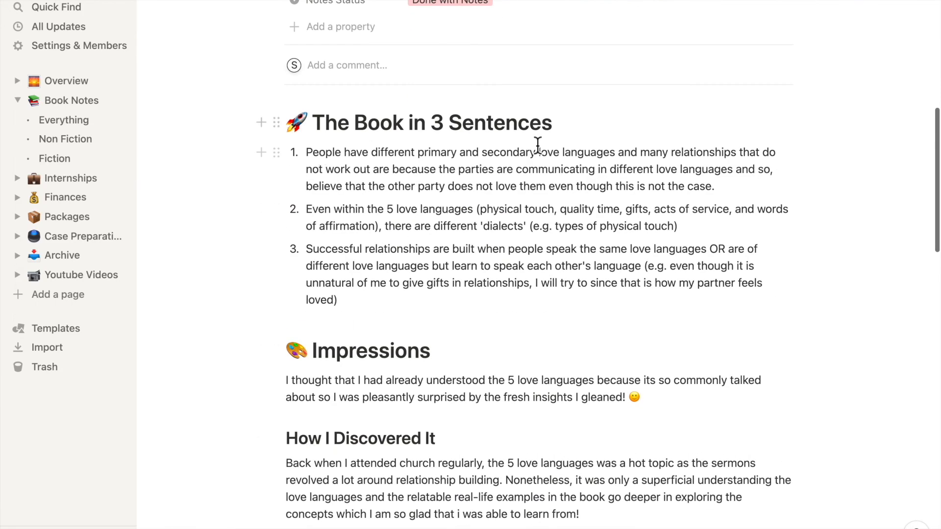
pyautogui.scroll(-3)
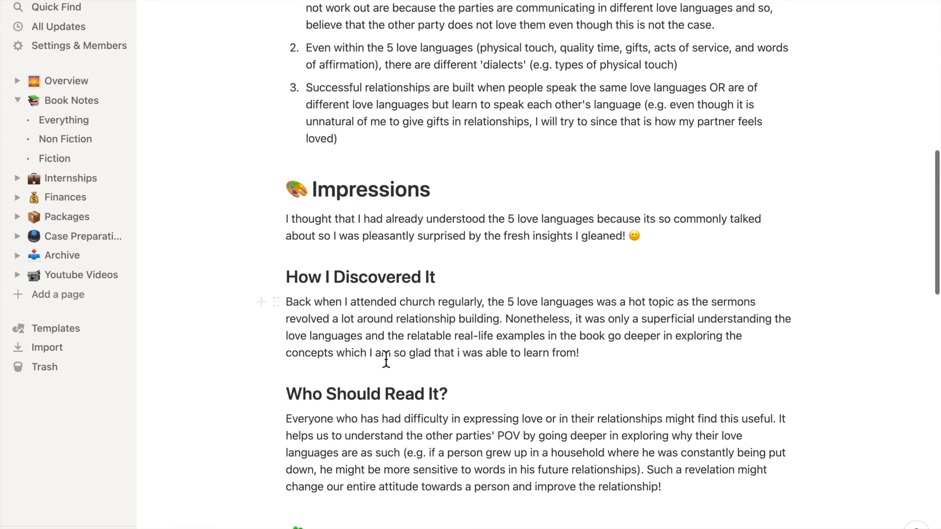
pyautogui.scroll(-3)
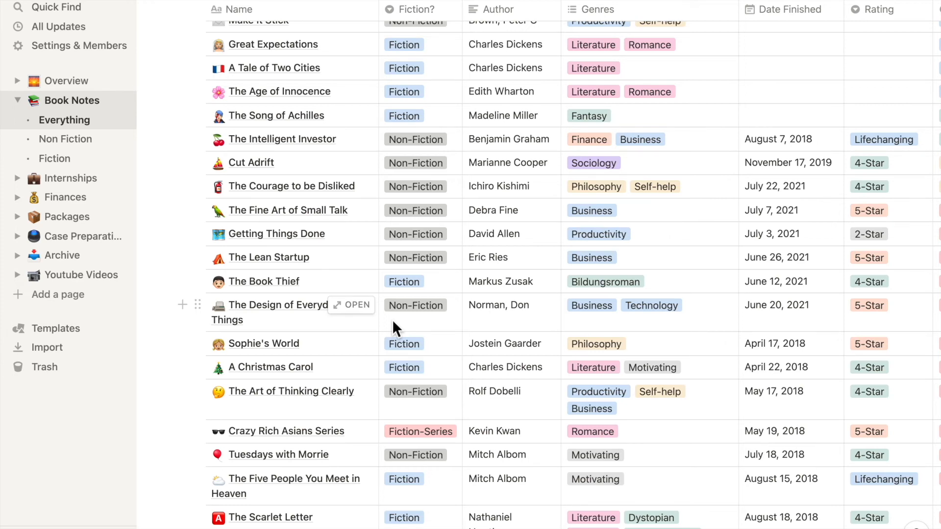
pyautogui.scroll(-3)
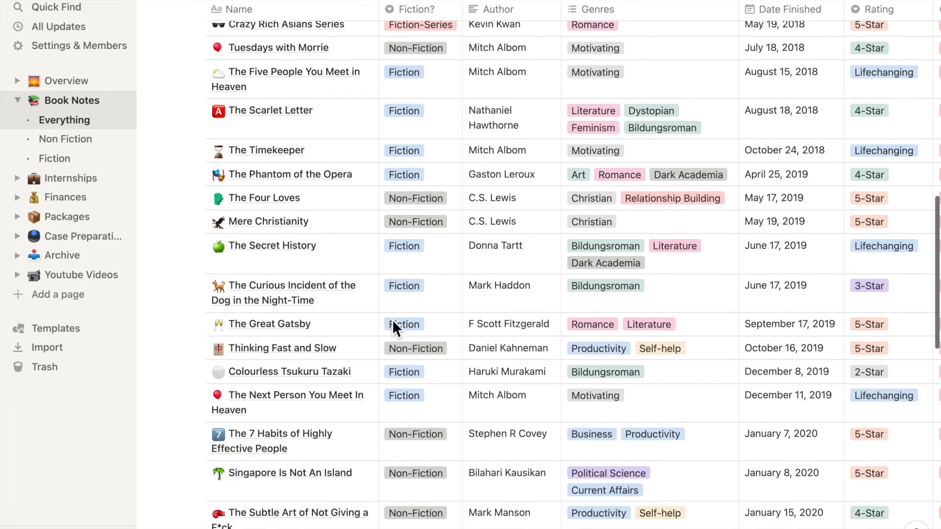
pyautogui.scroll(-3)
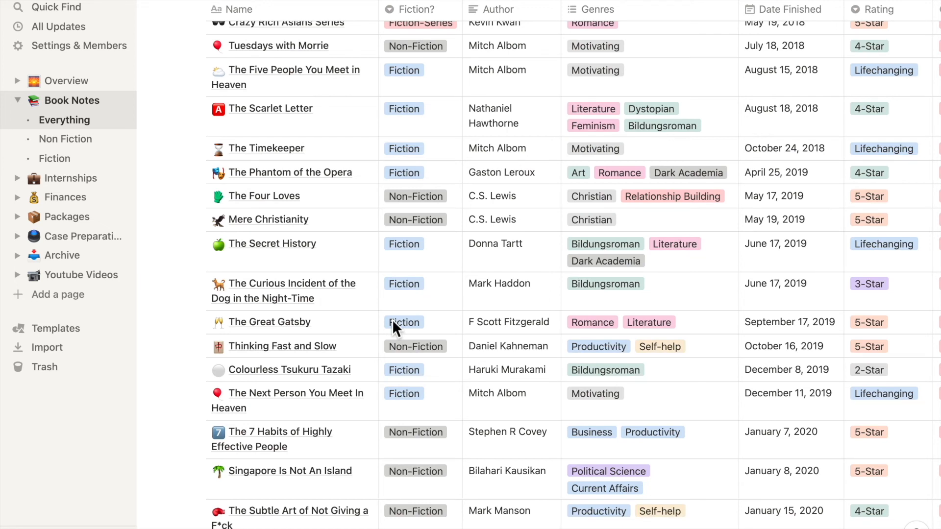
pyautogui.scroll(-3)
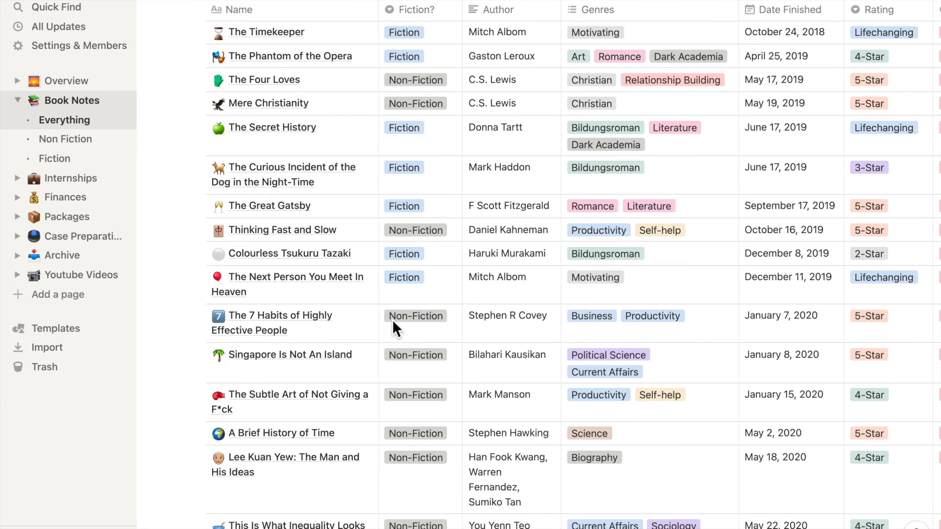
pyautogui.scroll(-3)
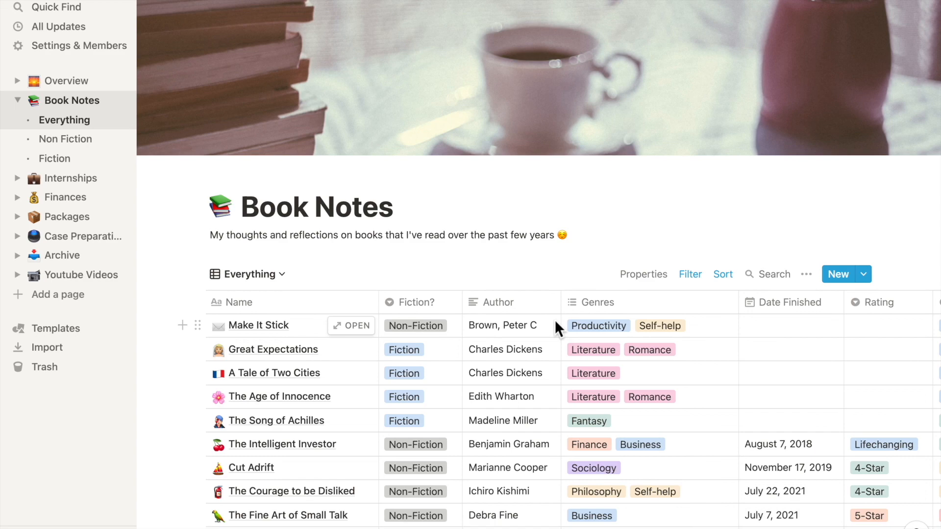
pyautogui.scroll(-3)
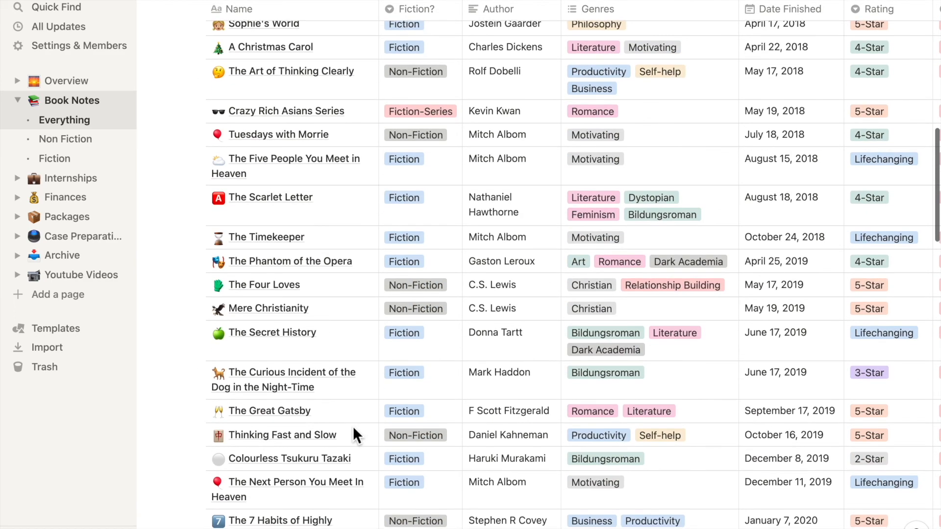
pyautogui.scroll(-3)
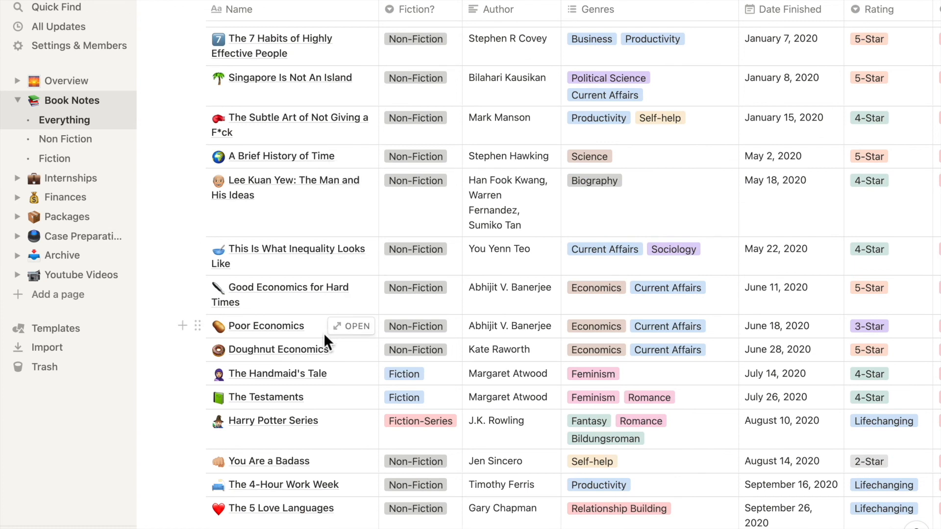
pyautogui.scroll(-3)
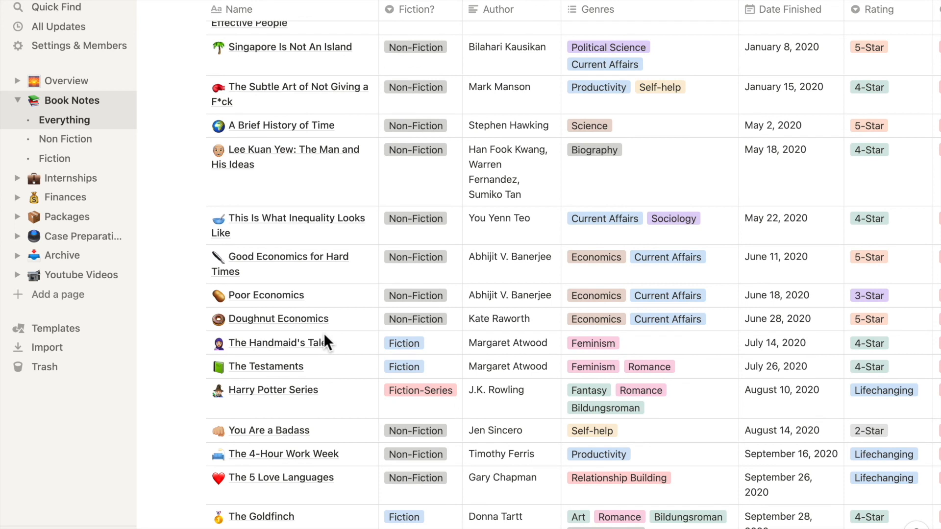
pyautogui.moveTo(315, 274)
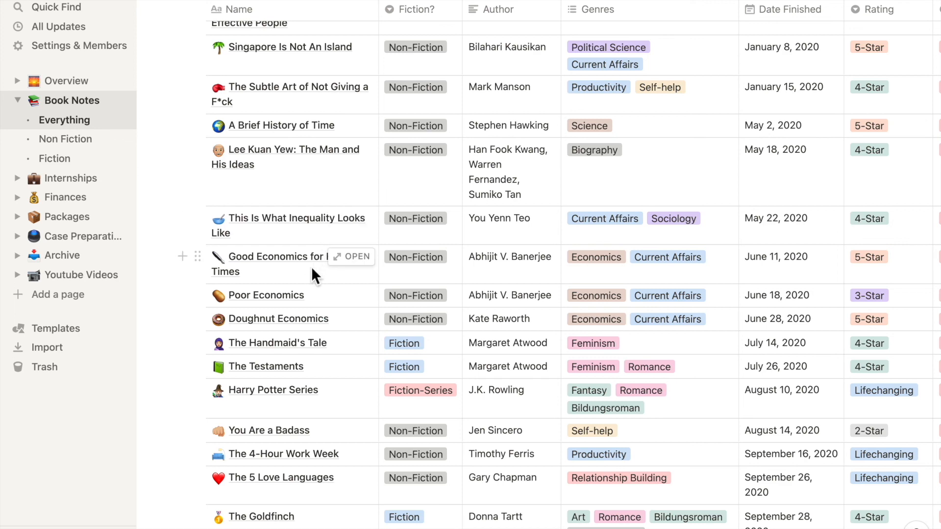